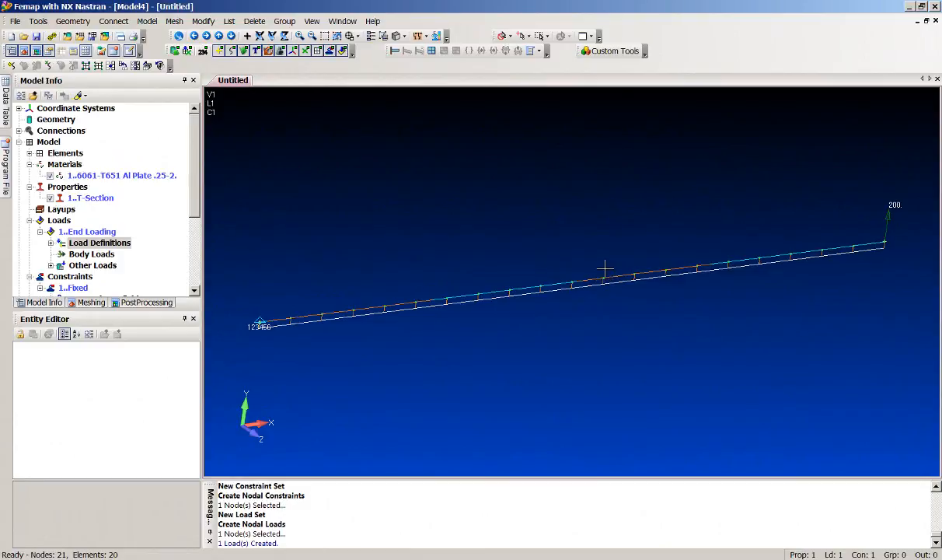
pyautogui.moveTo(572, 274)
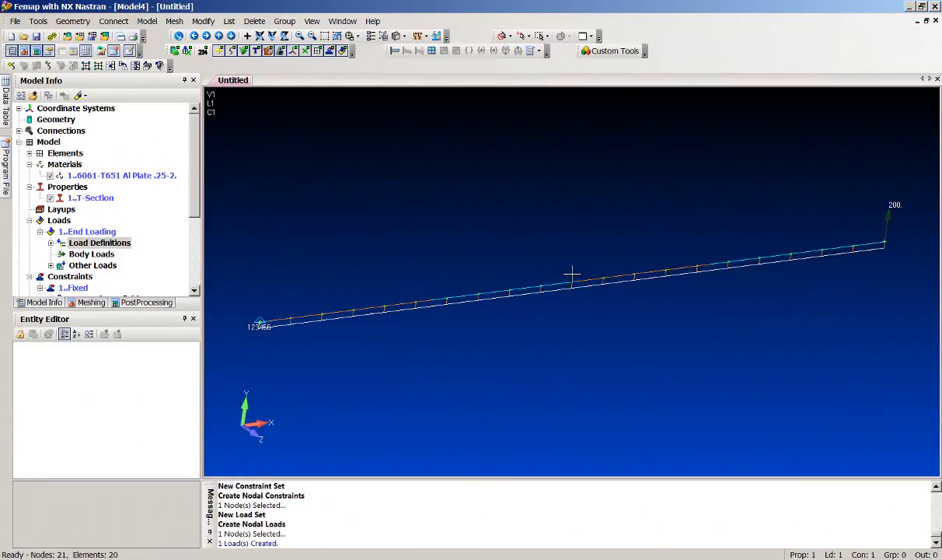
pyautogui.moveTo(418, 242)
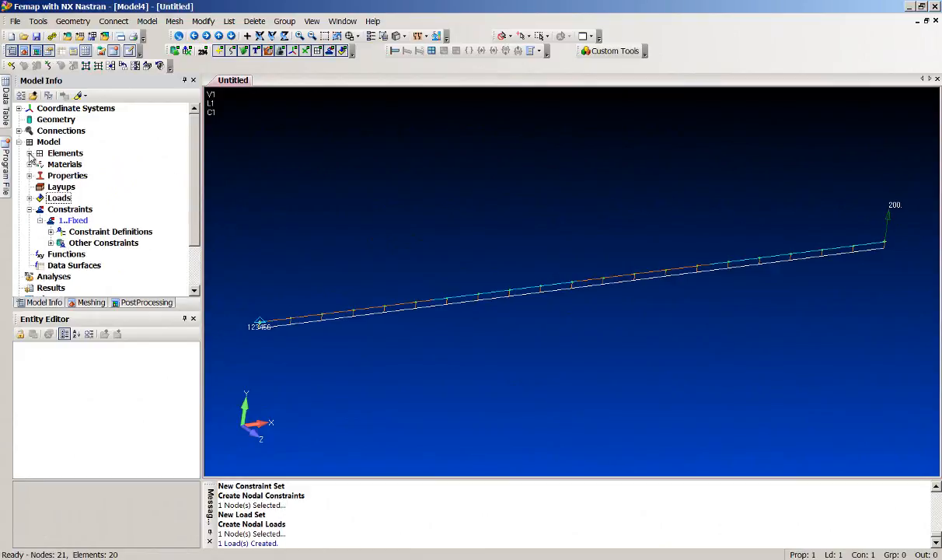
# - Select the Functions entry in the Model Info tree
pyautogui.click(66, 255)
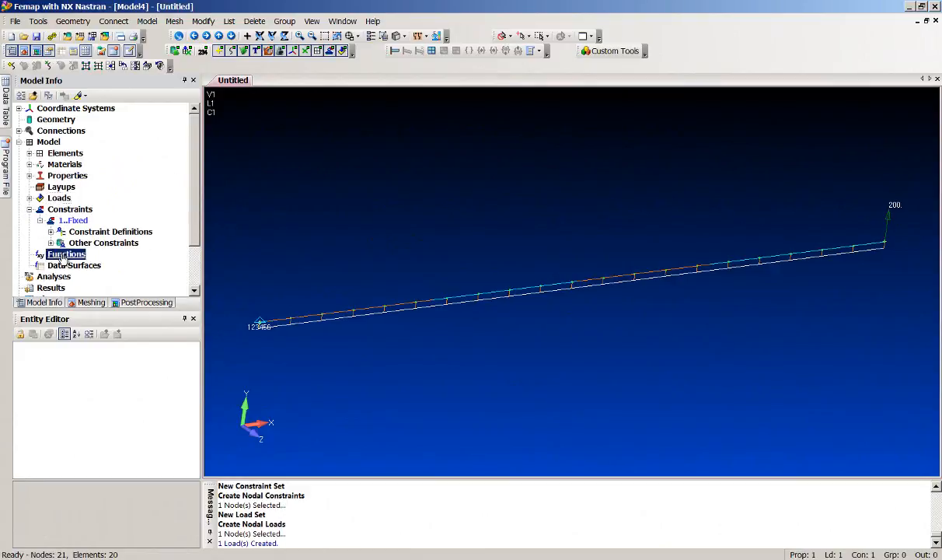
# - Start a new function titled 'Displacement vs. Force'
pyautogui.doubleClick(66, 255)
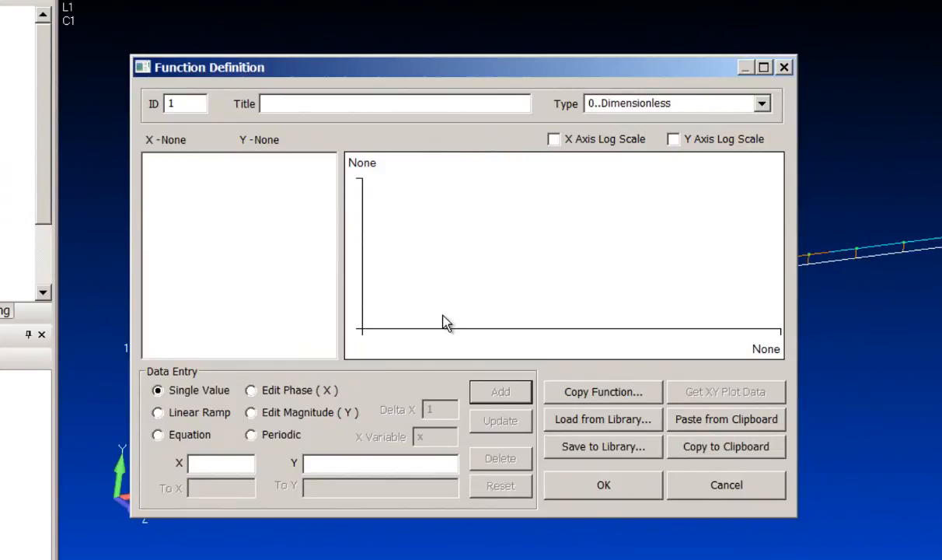
pyautogui.write('Displacement vs. F')
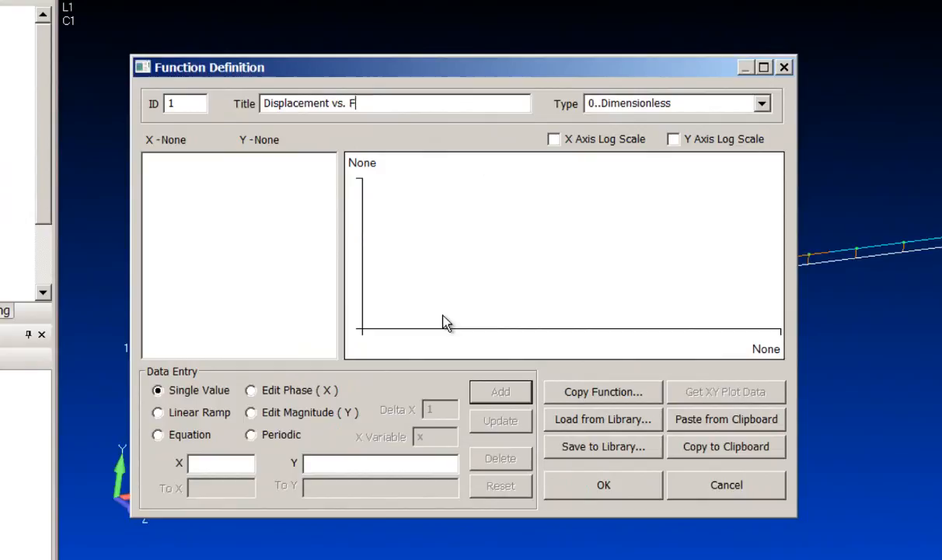
pyautogui.write('orce')
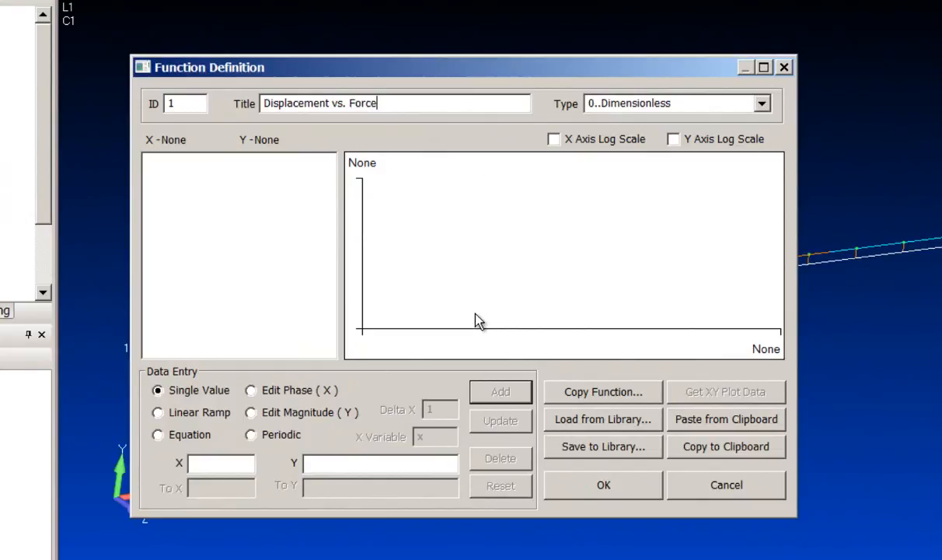
pyautogui.moveTo(214, 433)
pyautogui.write('0')
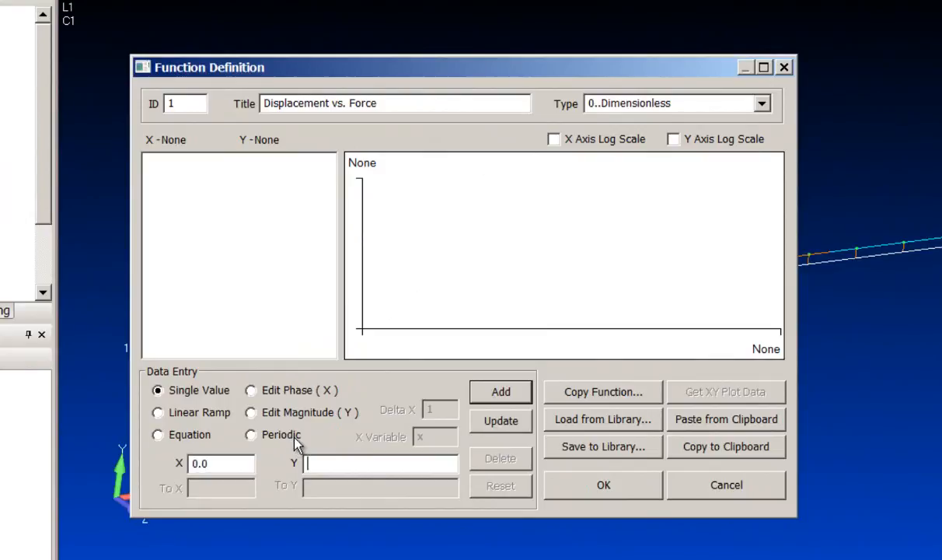
# - Add the function points (0, 0), (1.999, 0) and (2, 10000)
pyautogui.click(501, 392)
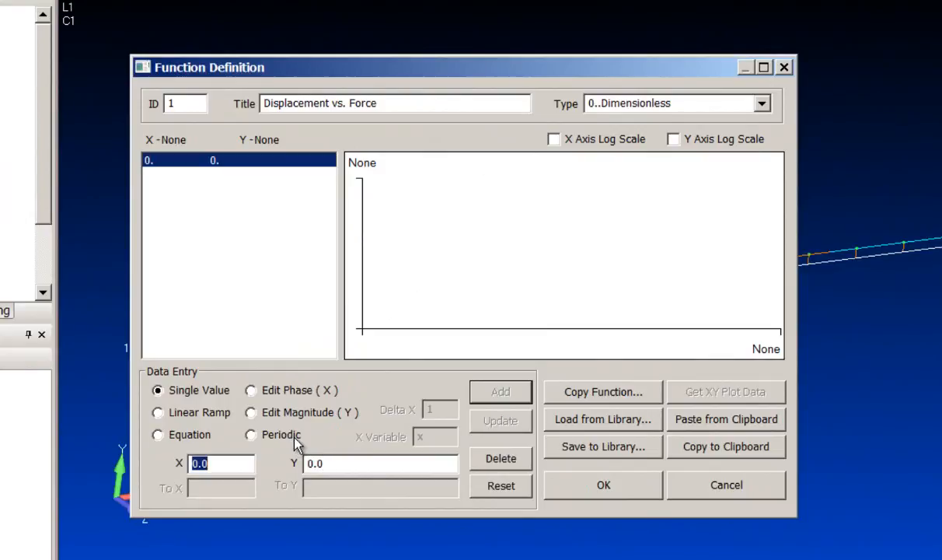
pyautogui.moveTo(345, 444)
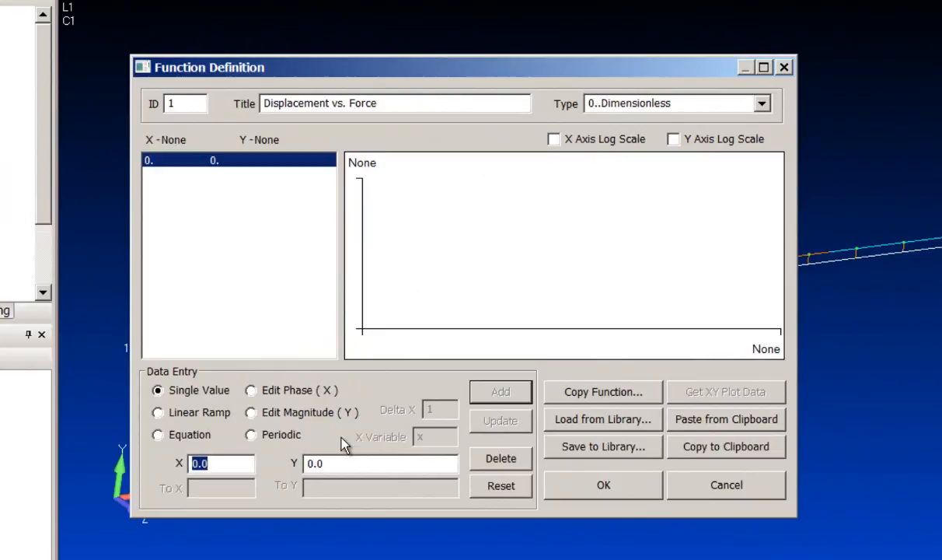
pyautogui.write('1.999')
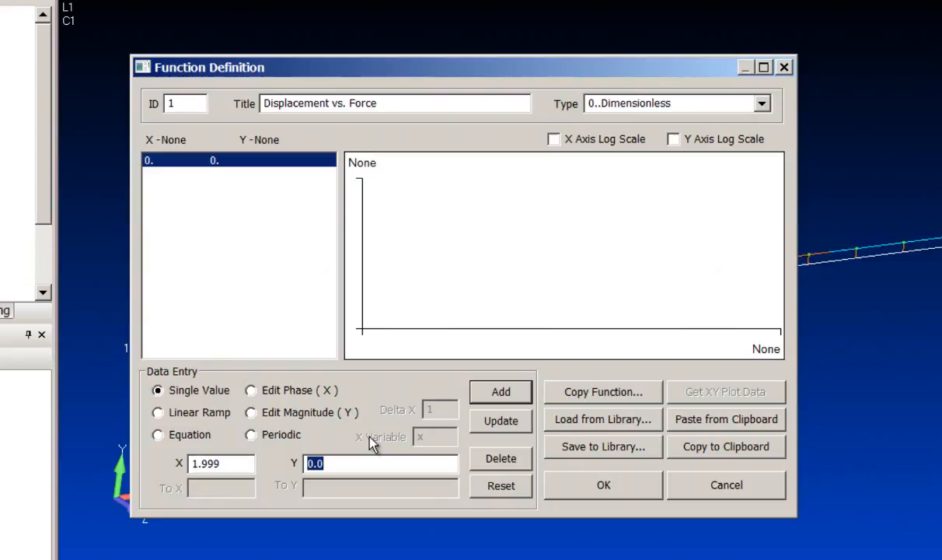
pyautogui.click(501, 392)
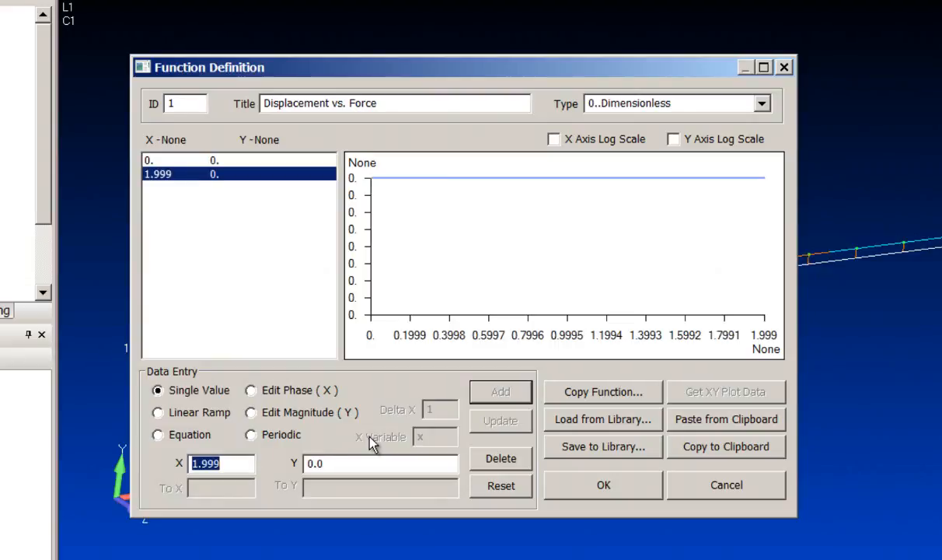
pyautogui.write('10000')
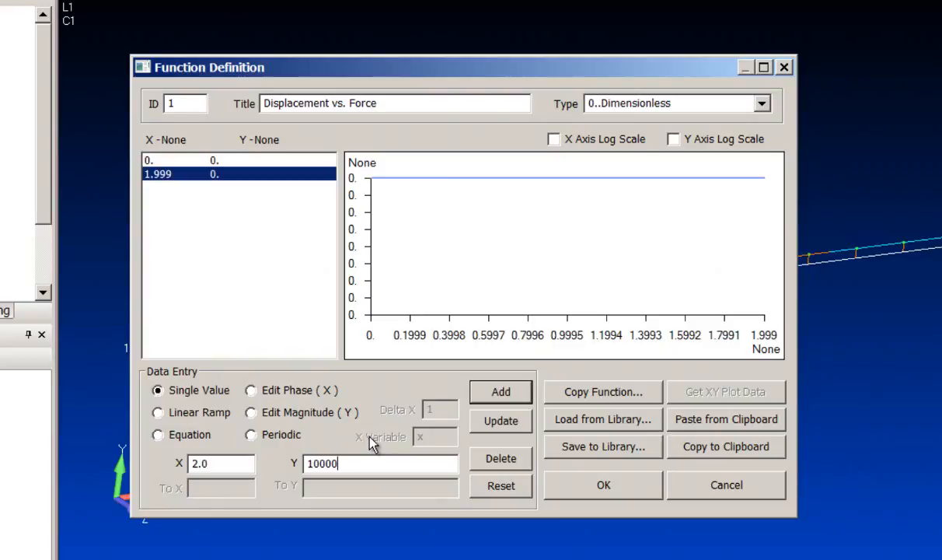
pyautogui.click(501, 392)
pyautogui.write('20')
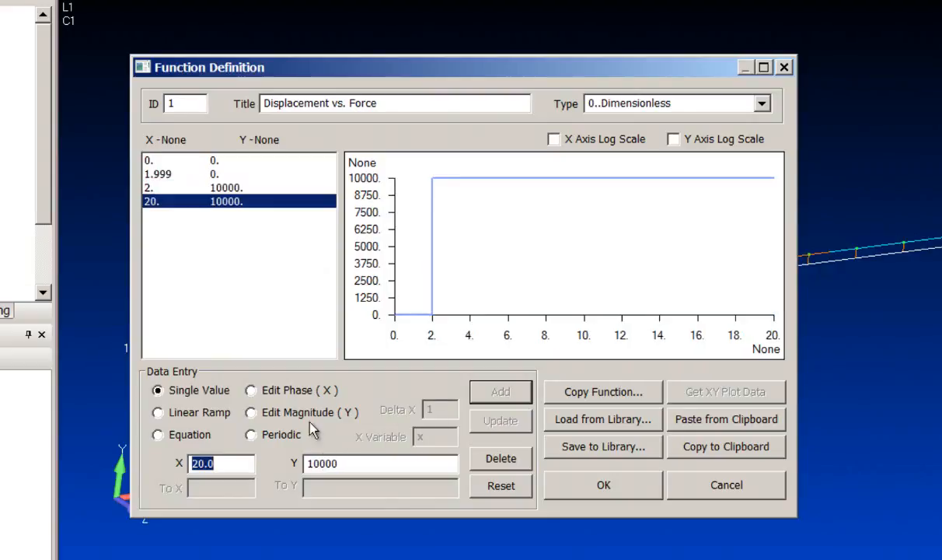
pyautogui.moveTo(784, 185)
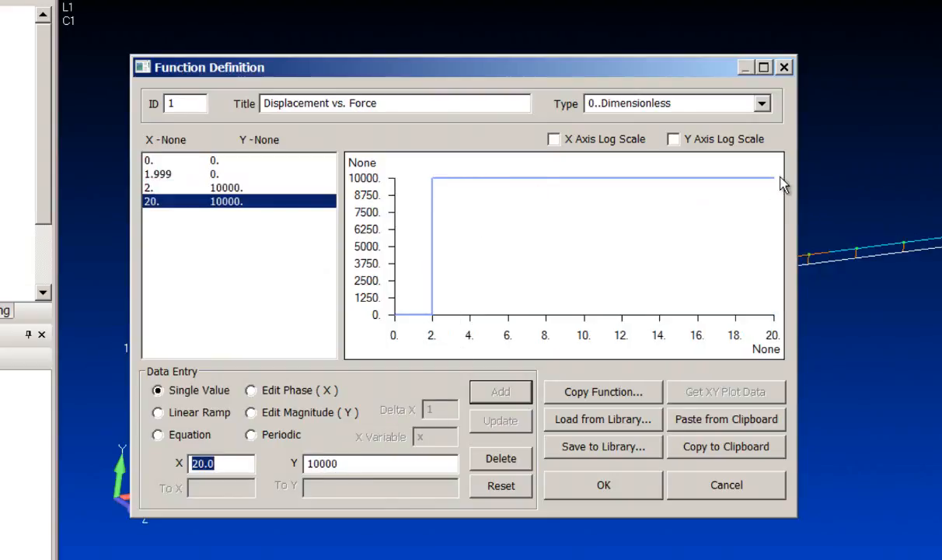
pyautogui.moveTo(634, 181)
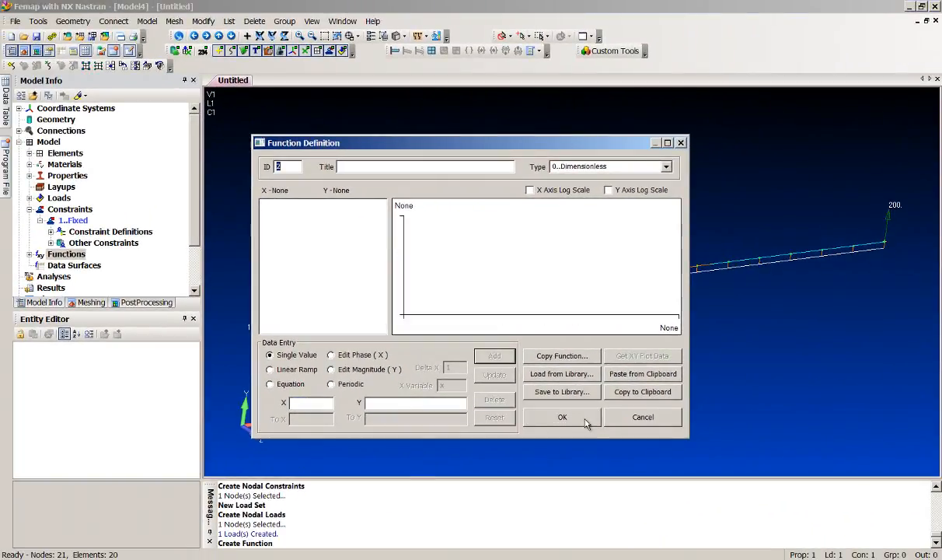
# - Finish the functions and make the new property a Spring/Damper element with default formulation
pyautogui.click(563, 416)
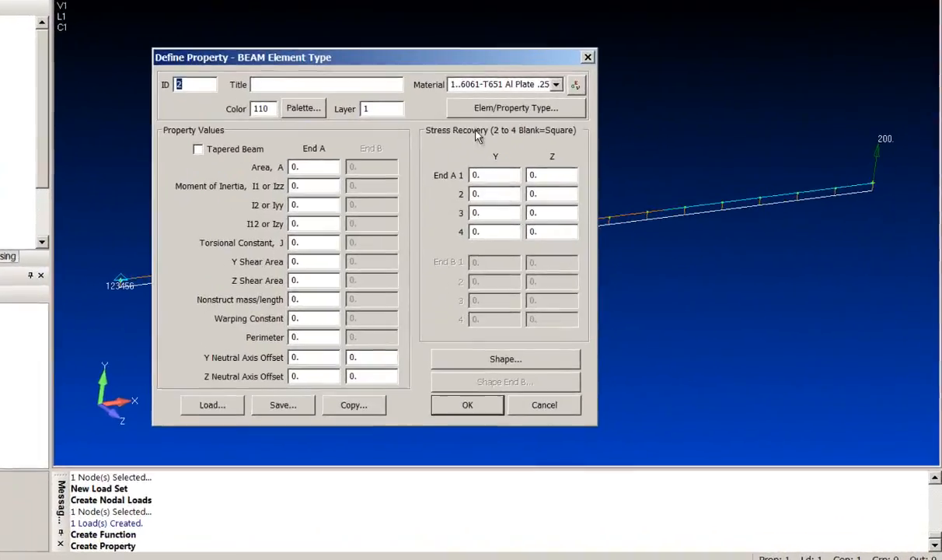
pyautogui.click(516, 108)
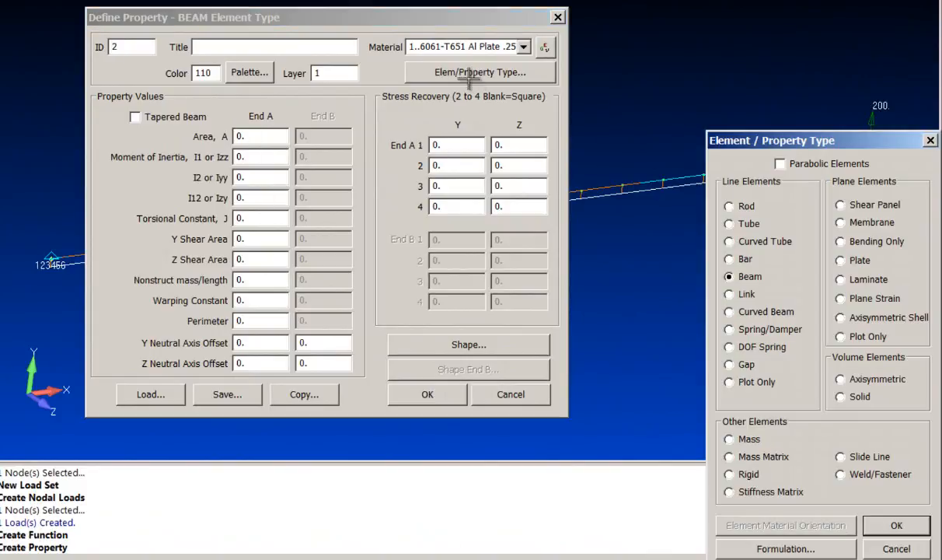
pyautogui.click(727, 329)
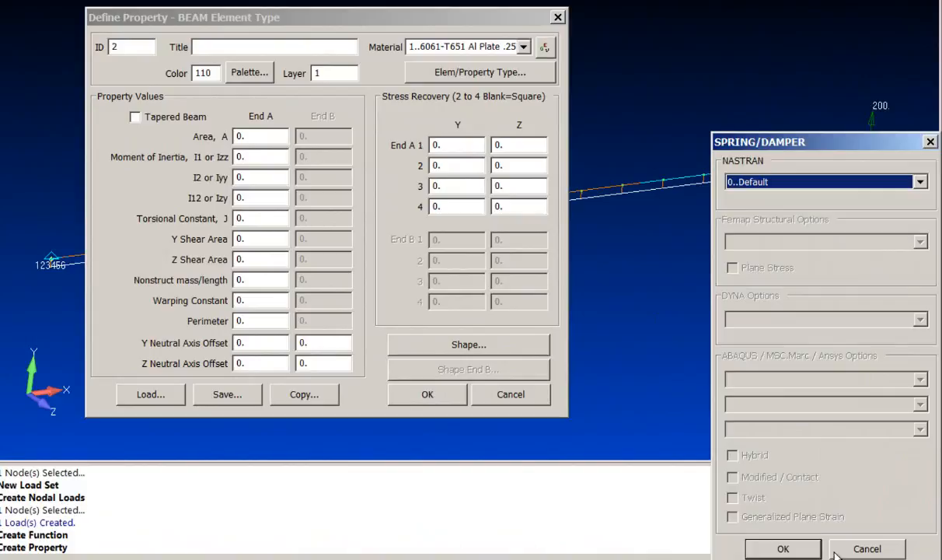
pyautogui.click(920, 180)
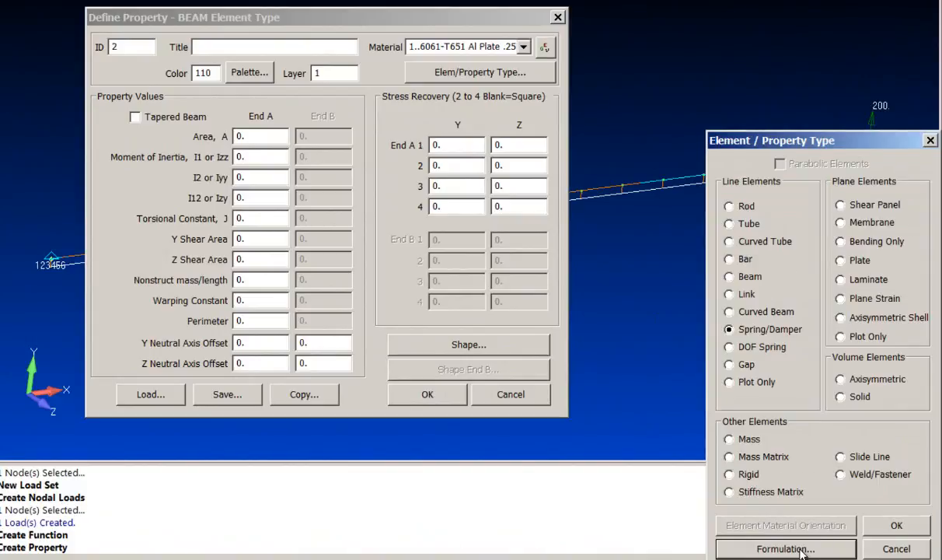
pyautogui.click(896, 525)
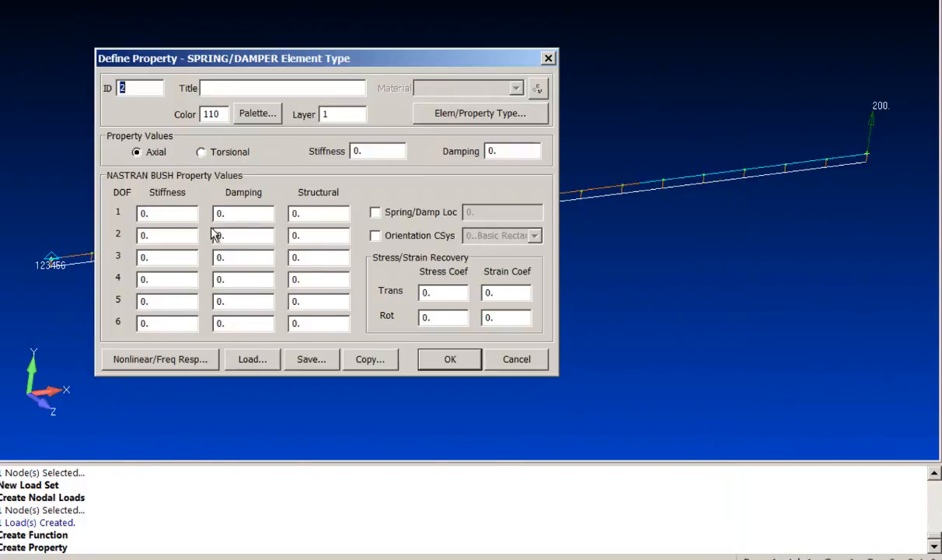
# - Title the spring property 'Nonlinear CBUSH' and set DOF 1 stiffness to 1.0
pyautogui.click(283, 87)
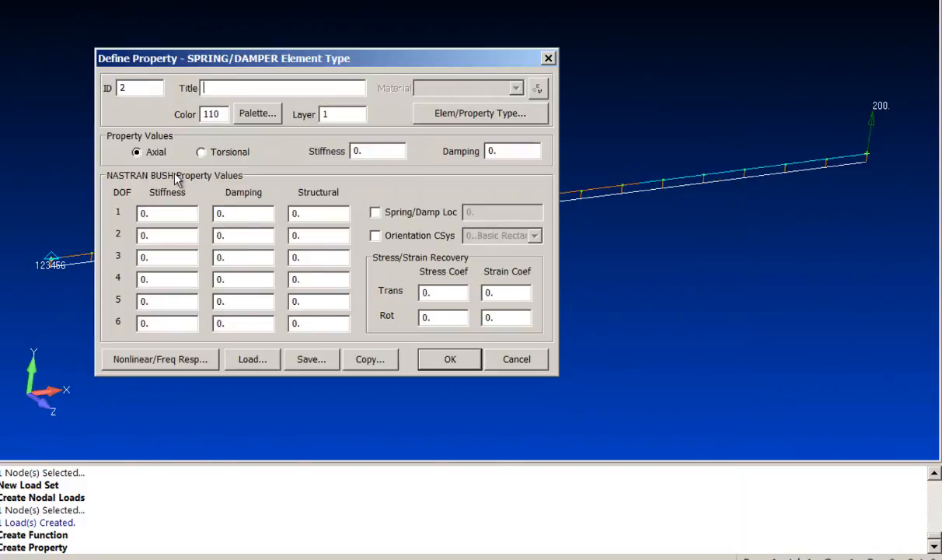
pyautogui.write('Nonlinear C')
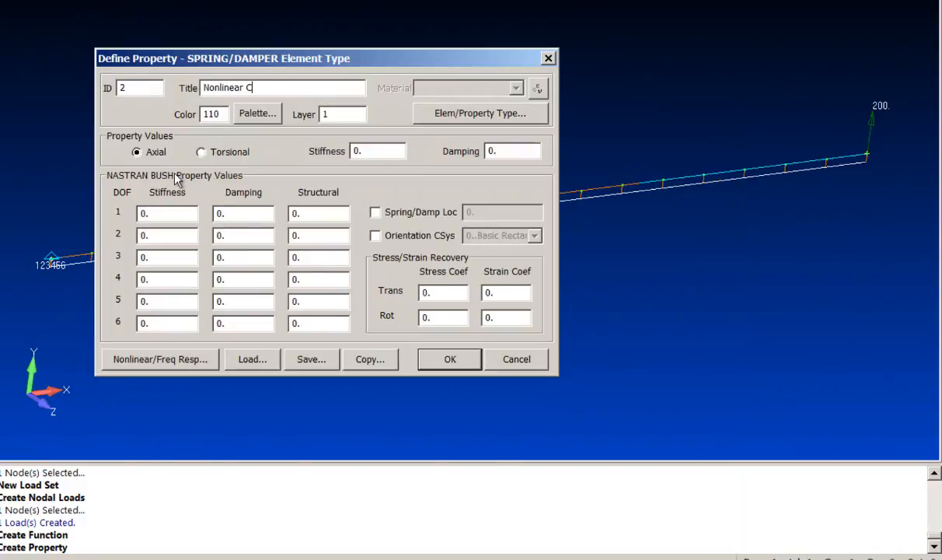
pyautogui.write('BUSH')
pyautogui.click(168, 213)
pyautogui.write('1e3')
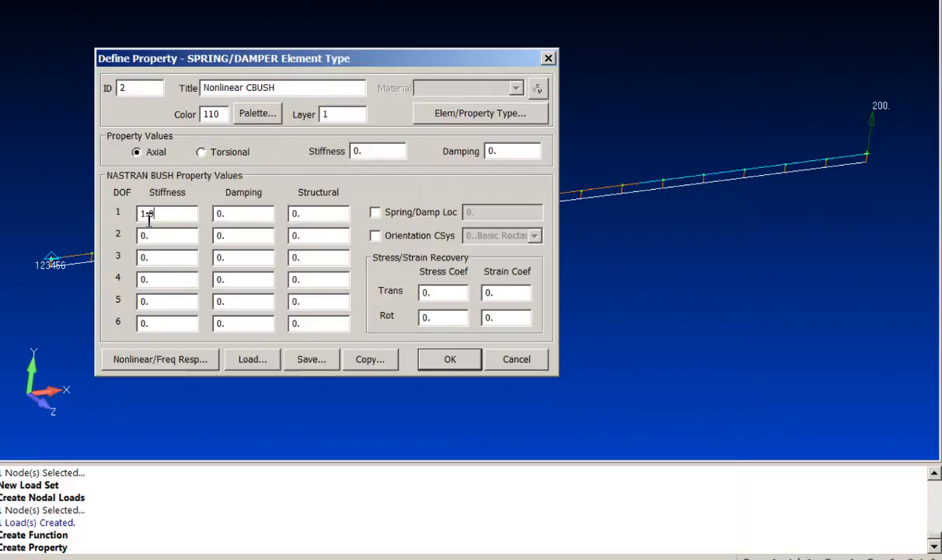
pyautogui.write('1.0')
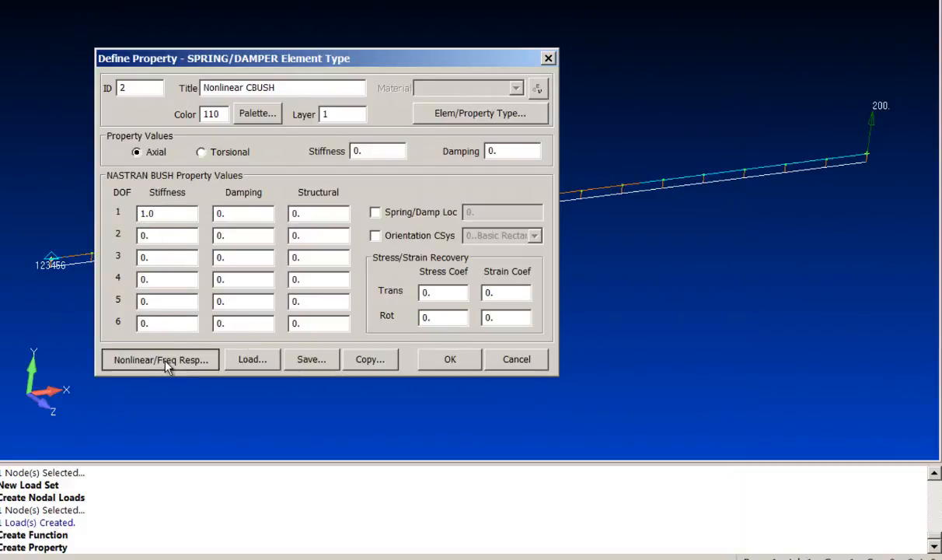
pyautogui.click(160, 359)
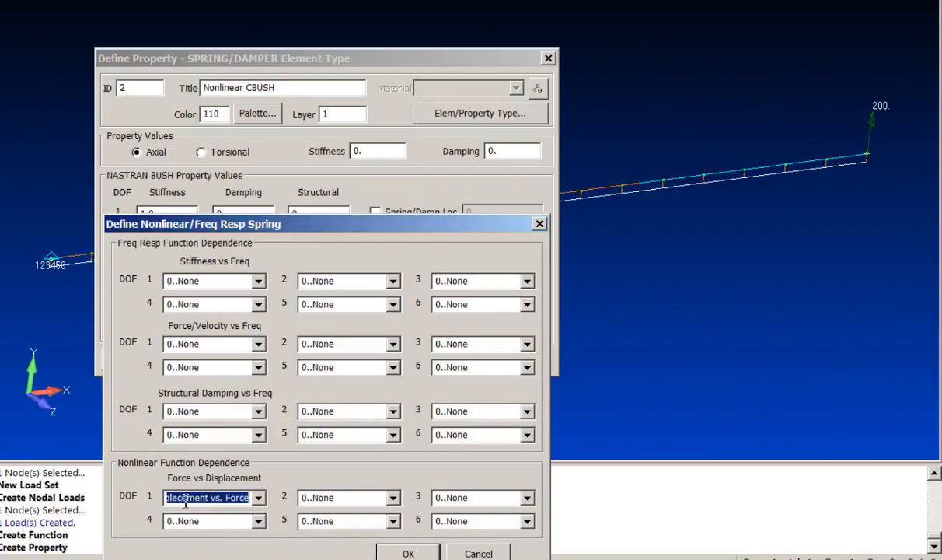
pyautogui.moveTo(165, 277)
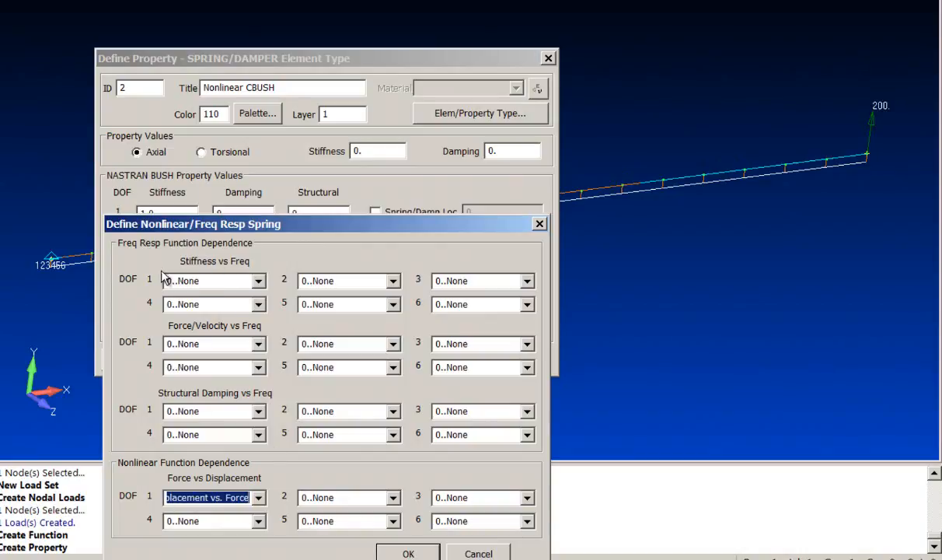
pyautogui.moveTo(220, 261)
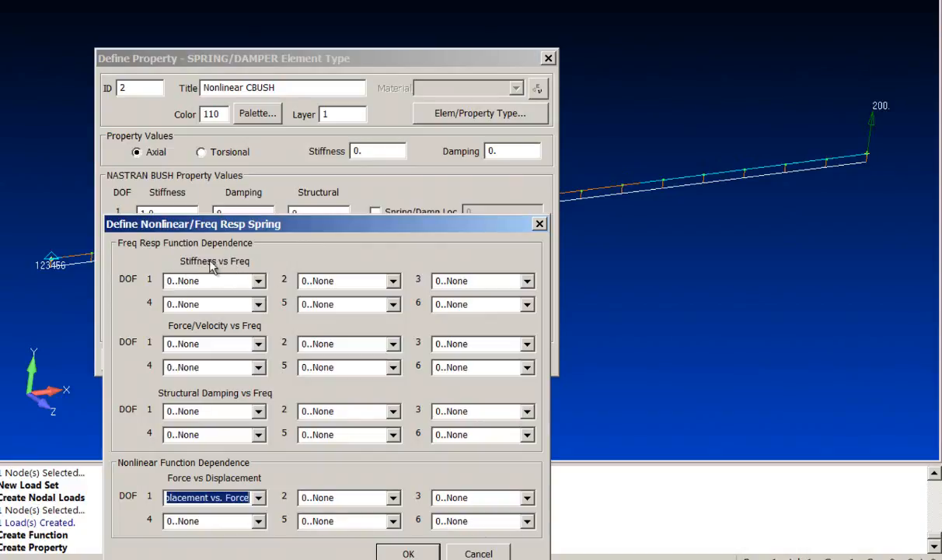
pyautogui.moveTo(190, 330)
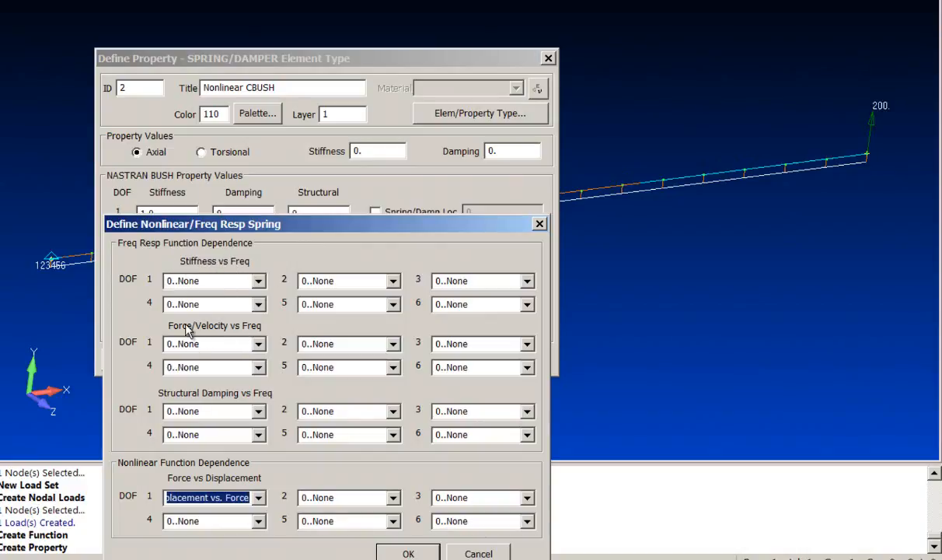
pyautogui.moveTo(272, 414)
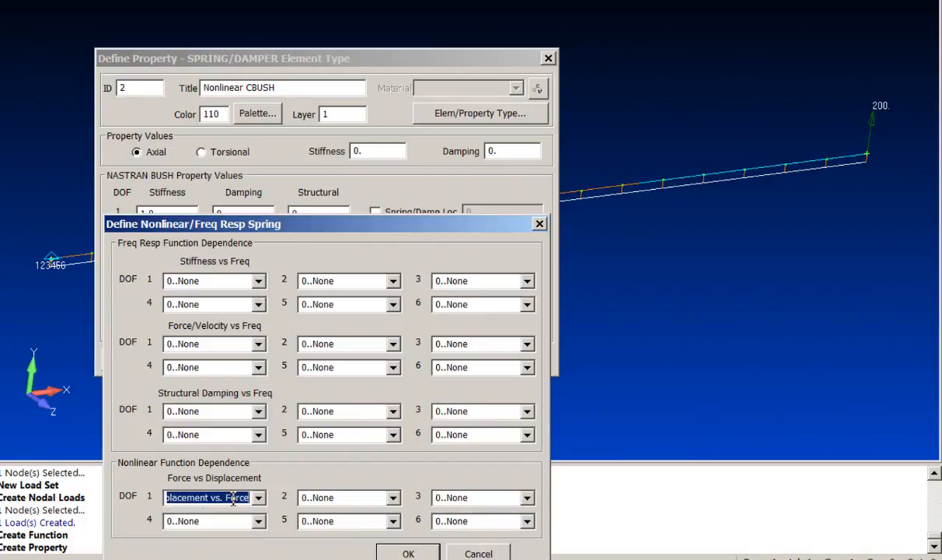
# - Accept the DOF 1 force-displacement function link, create the property and stop defining properties
pyautogui.click(407, 554)
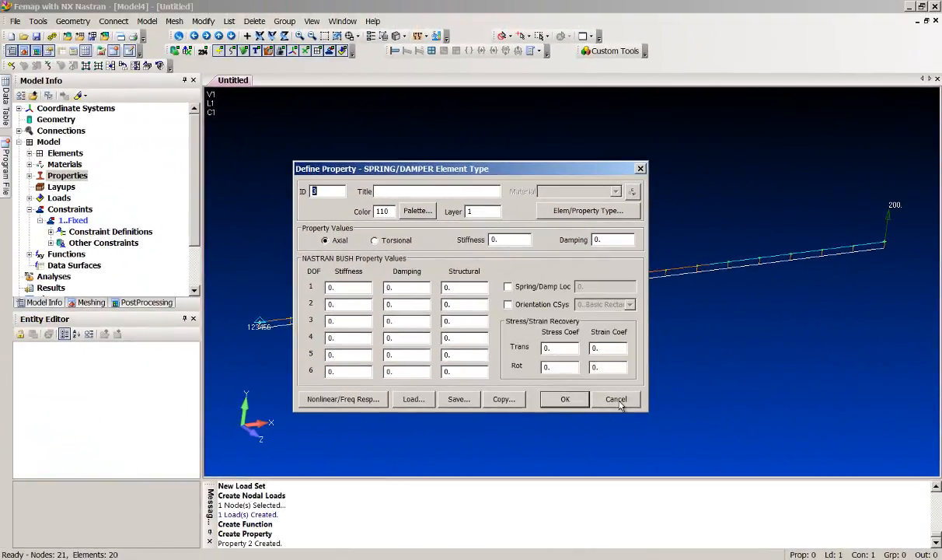
pyautogui.click(616, 398)
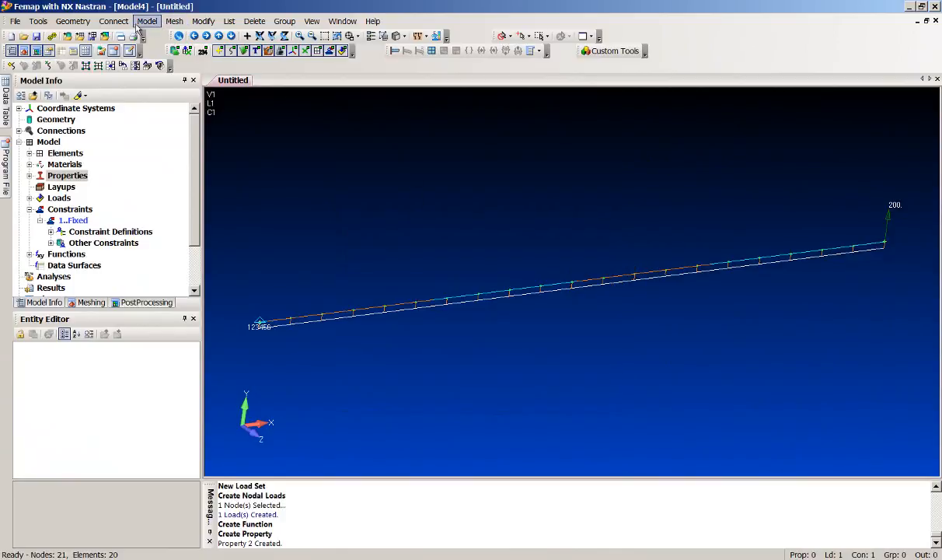
# - Copy node 13 once via Mesh > Copy > Node to make the spring's far-end node
pyautogui.click(174, 22)
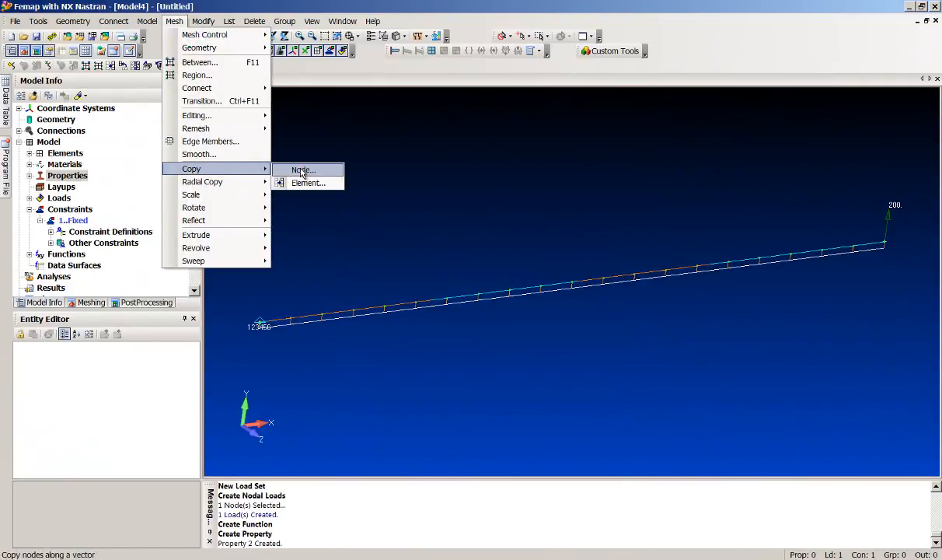
pyautogui.click(304, 170)
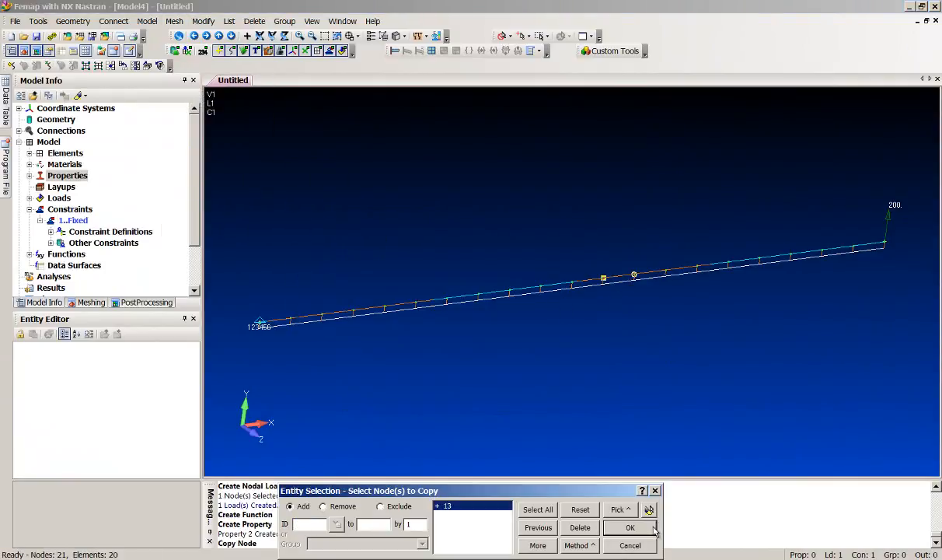
pyautogui.click(629, 527)
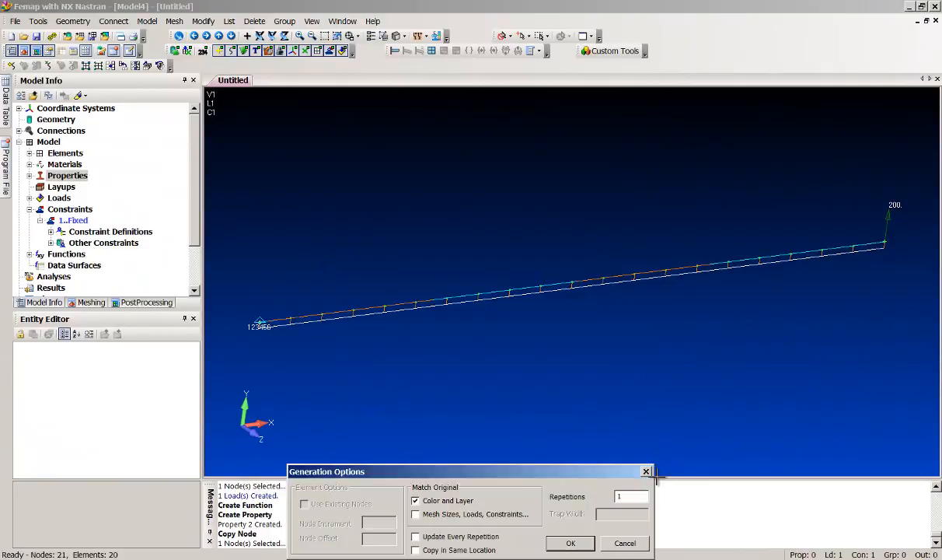
pyautogui.click(569, 542)
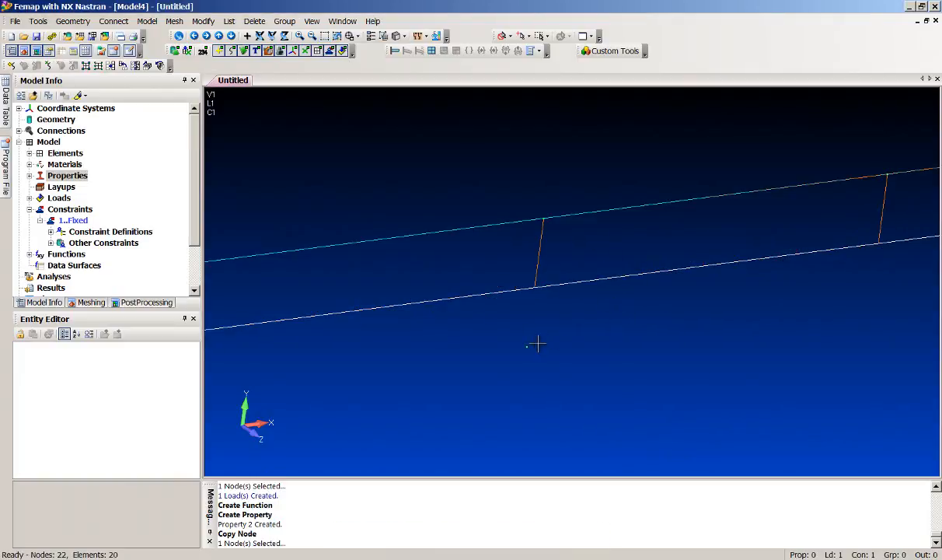
# - Create a spring element from node 22 to node 13 using the Nonlinear CBUSH property
pyautogui.click(398, 35)
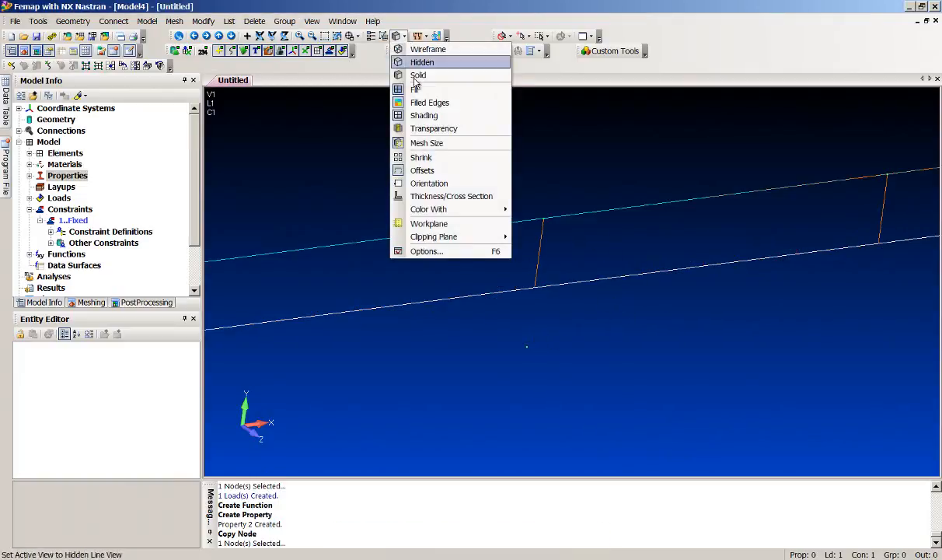
pyautogui.click(423, 62)
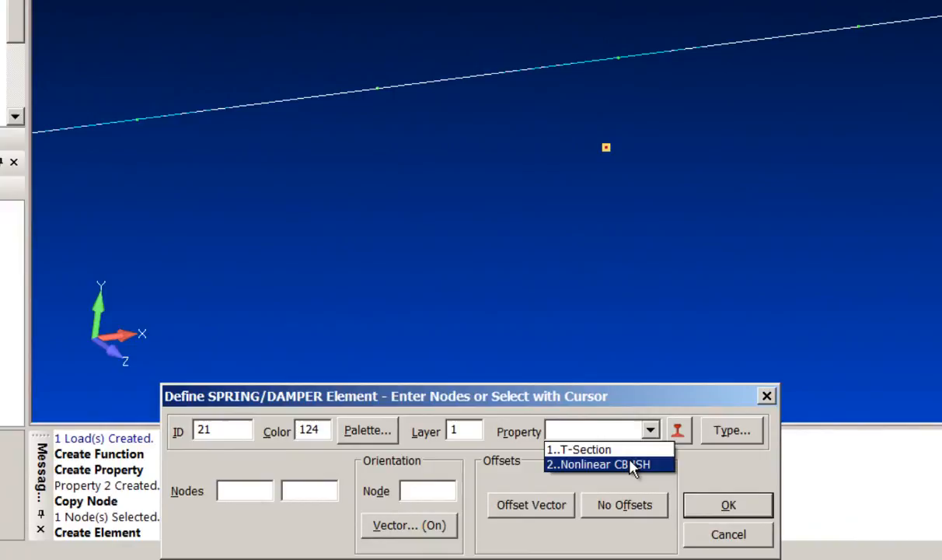
pyautogui.click(606, 463)
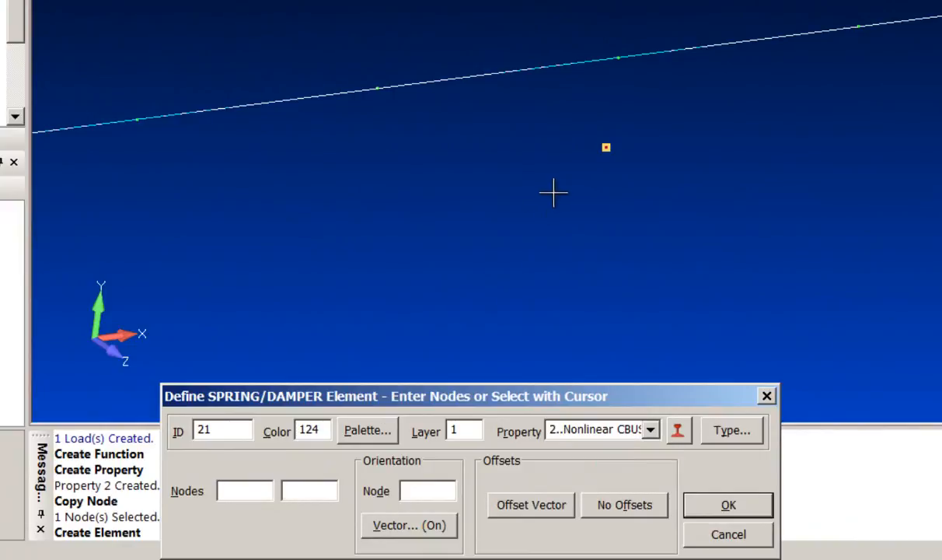
pyautogui.click(619, 58)
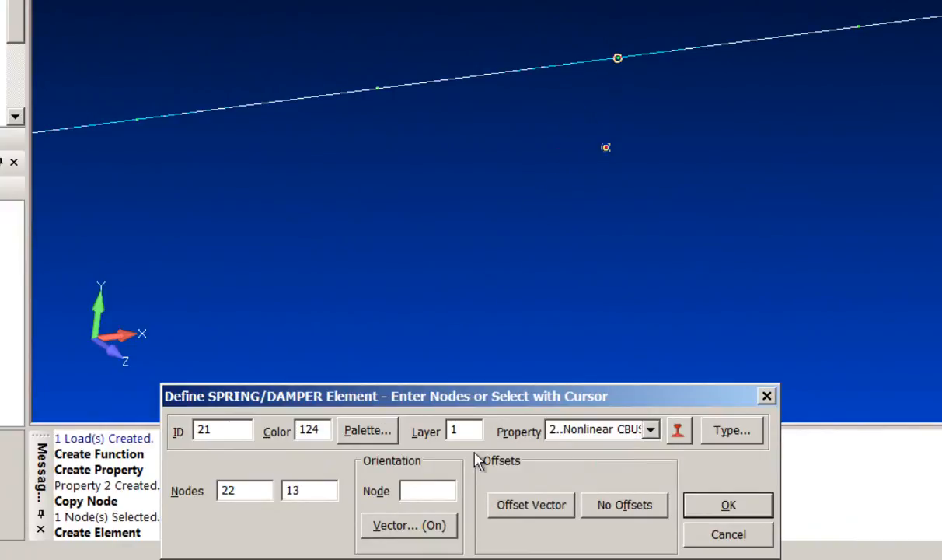
pyautogui.click(727, 503)
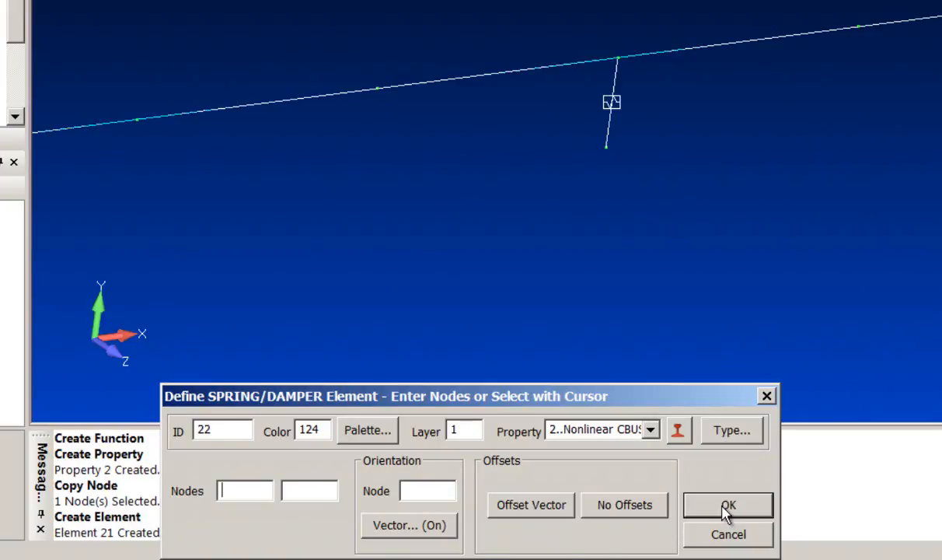
pyautogui.click(726, 503)
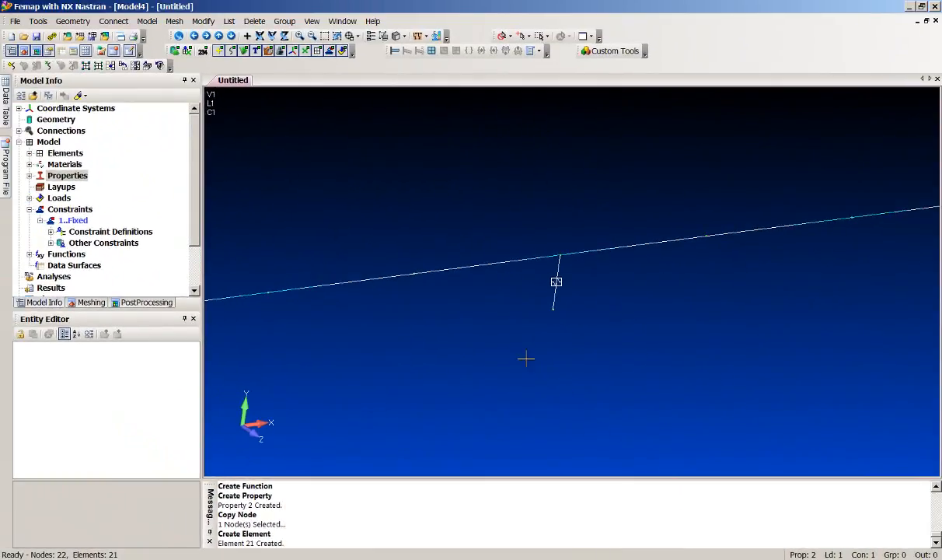
pyautogui.moveTo(182, 237)
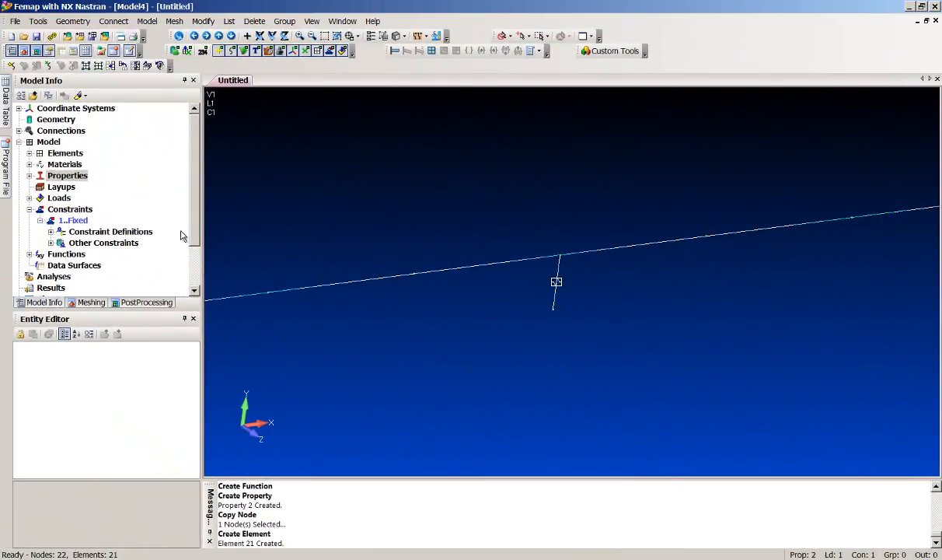
# - Fully fix node 22 (123456) in the Fixed constraint set
pyautogui.rightClick(111, 232)
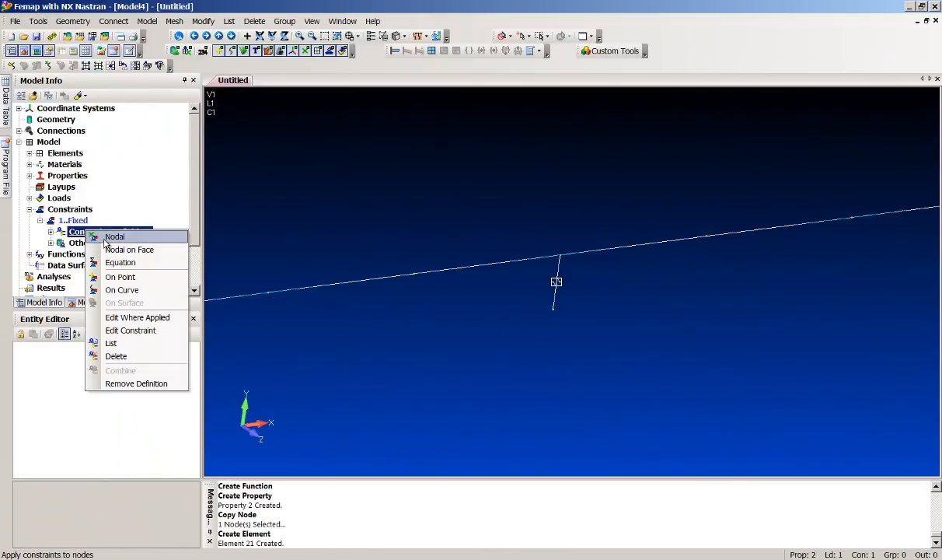
pyautogui.click(115, 236)
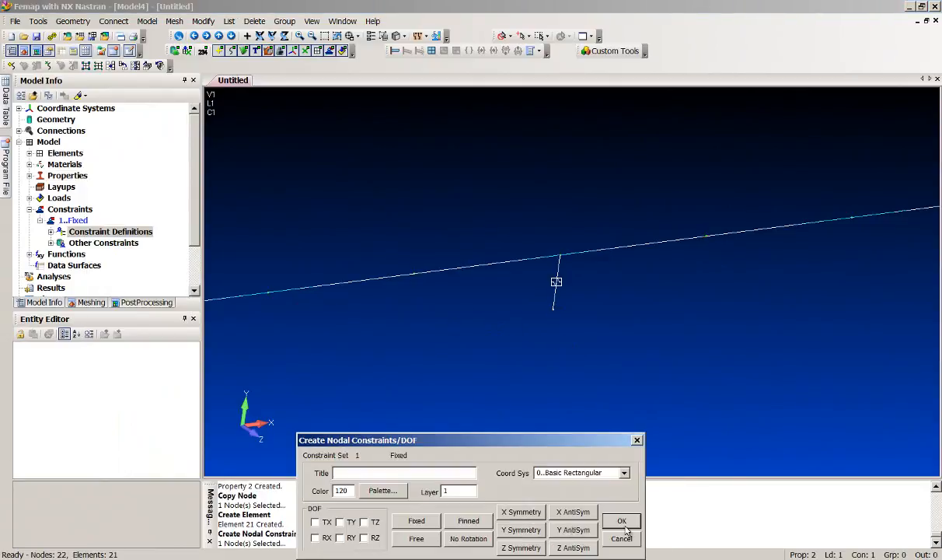
pyautogui.click(621, 519)
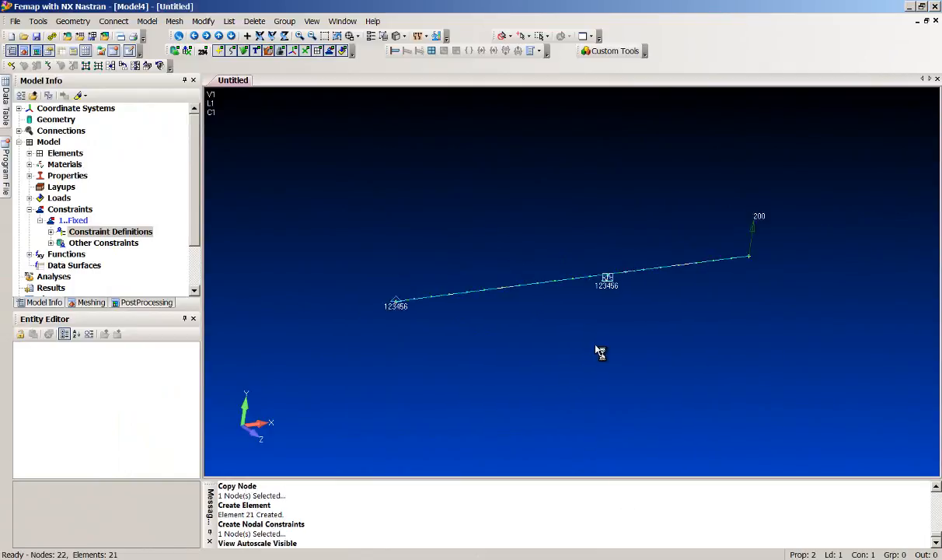
pyautogui.click(15, 21)
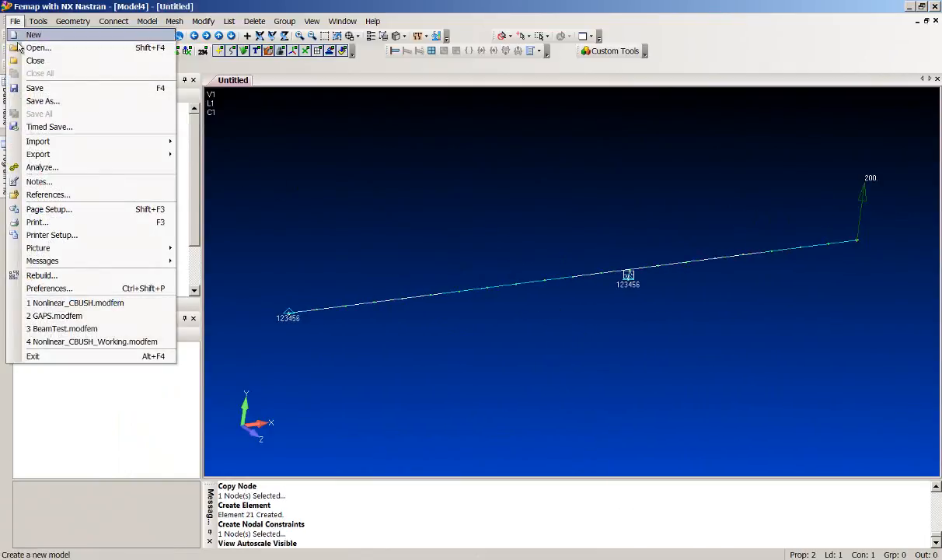
# - Save the model as CBUSH_EXAMPLE.modfem
pyautogui.click(42, 101)
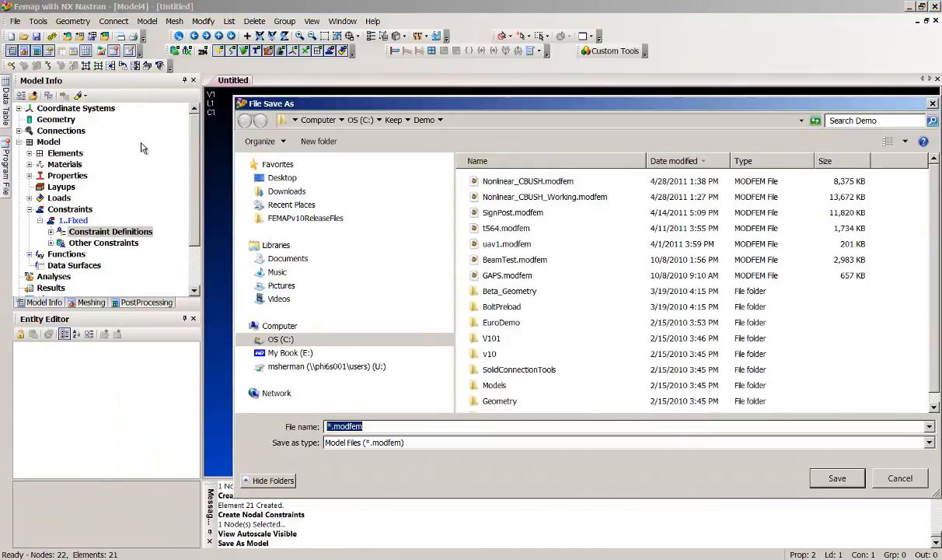
pyautogui.write('CBUSH_E')
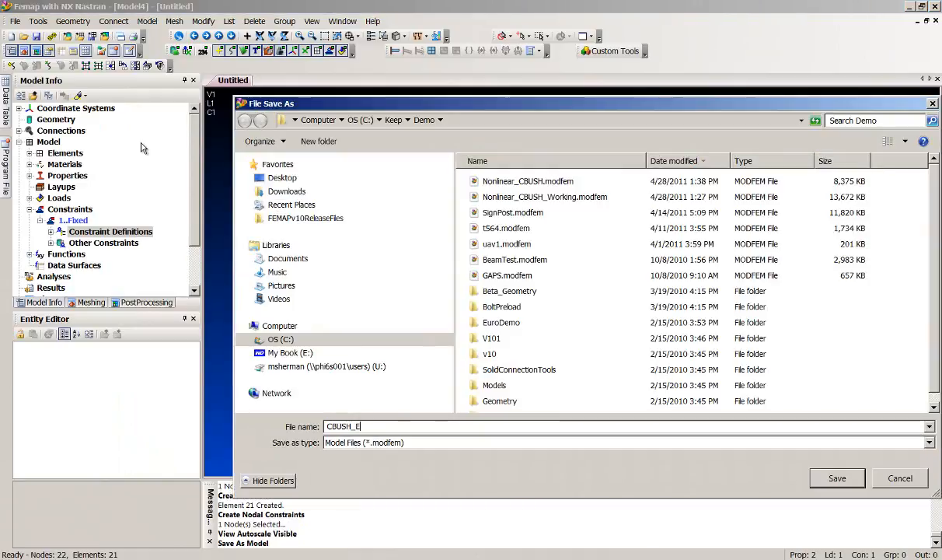
pyautogui.click(837, 478)
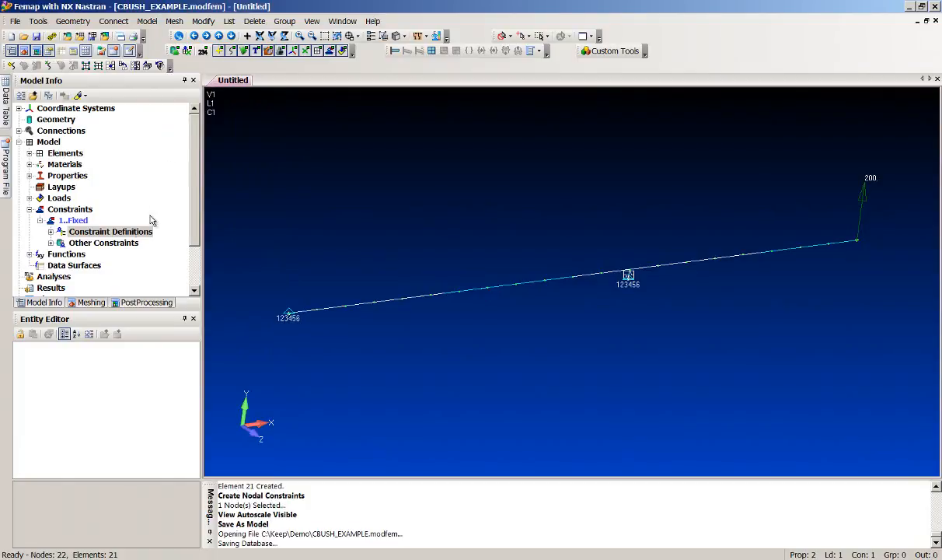
pyautogui.rightClick(53, 277)
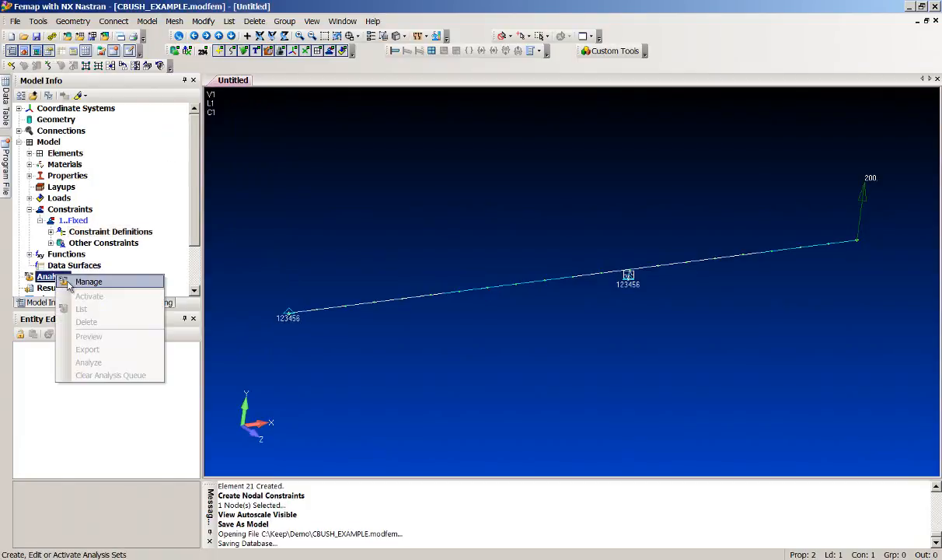
# - Create a new NX Nastran analysis set of type Nonlinear Static
pyautogui.click(88, 282)
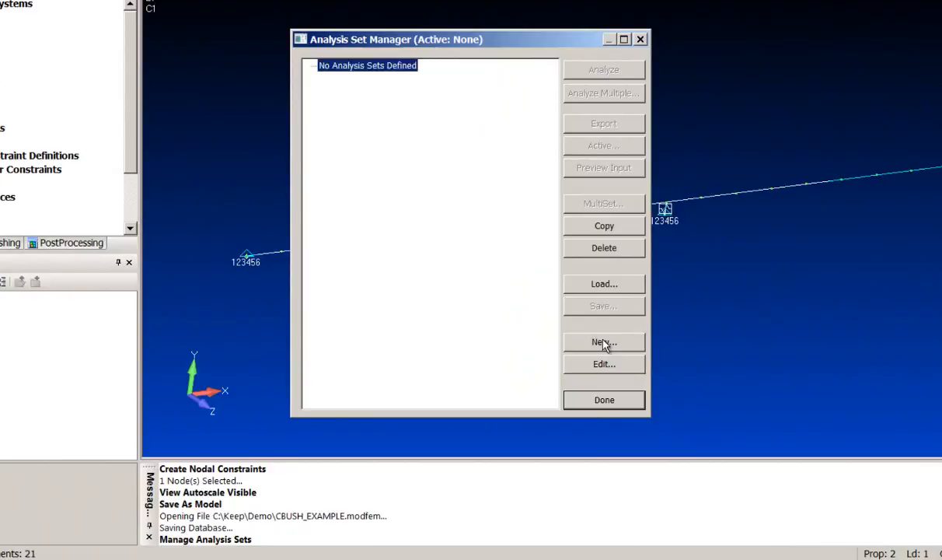
pyautogui.click(603, 342)
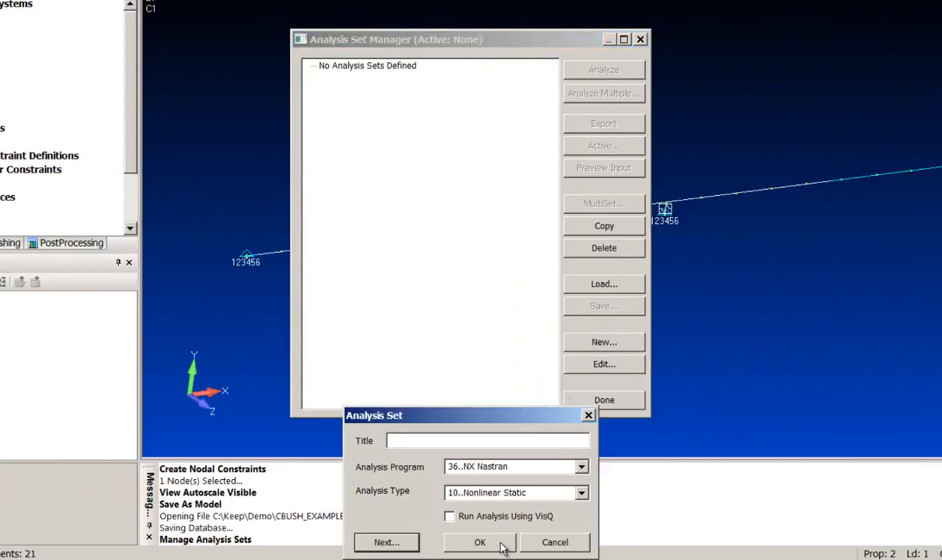
pyautogui.click(581, 491)
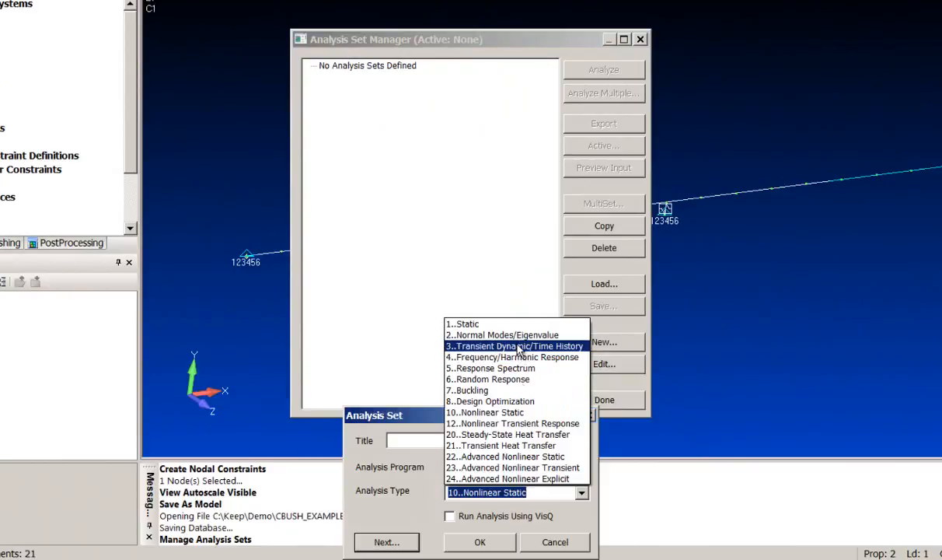
pyautogui.click(478, 541)
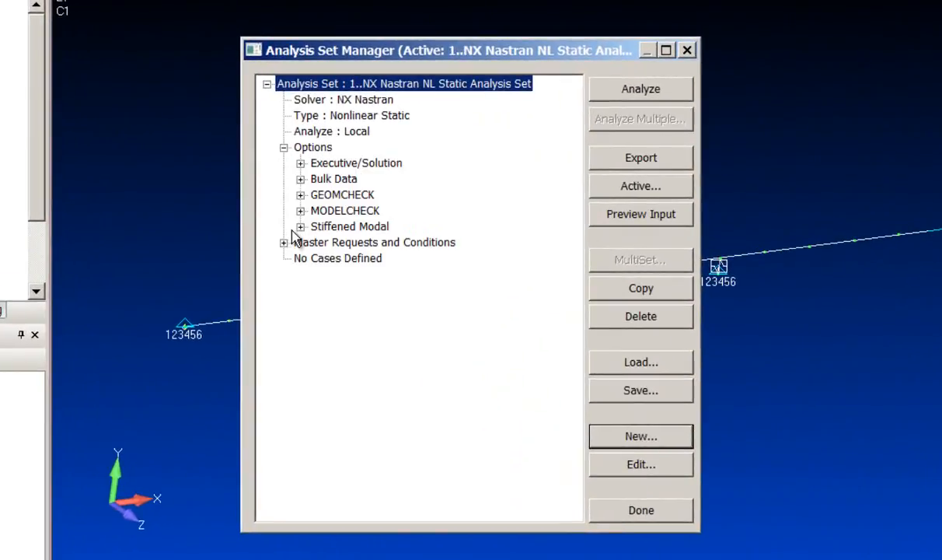
# - Set nonlinear options to intermediate output ALL with the given tolerances and finish the analysis set
pyautogui.click(285, 242)
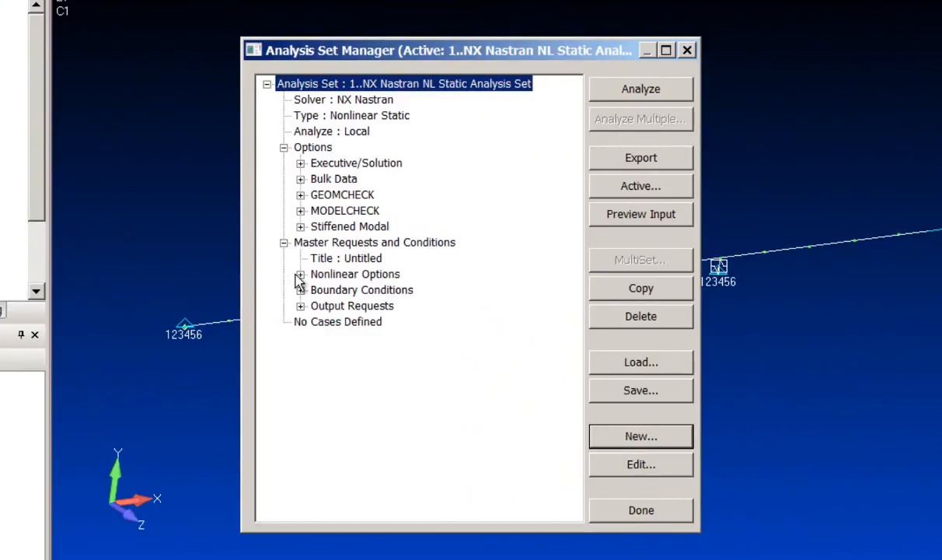
pyautogui.click(302, 278)
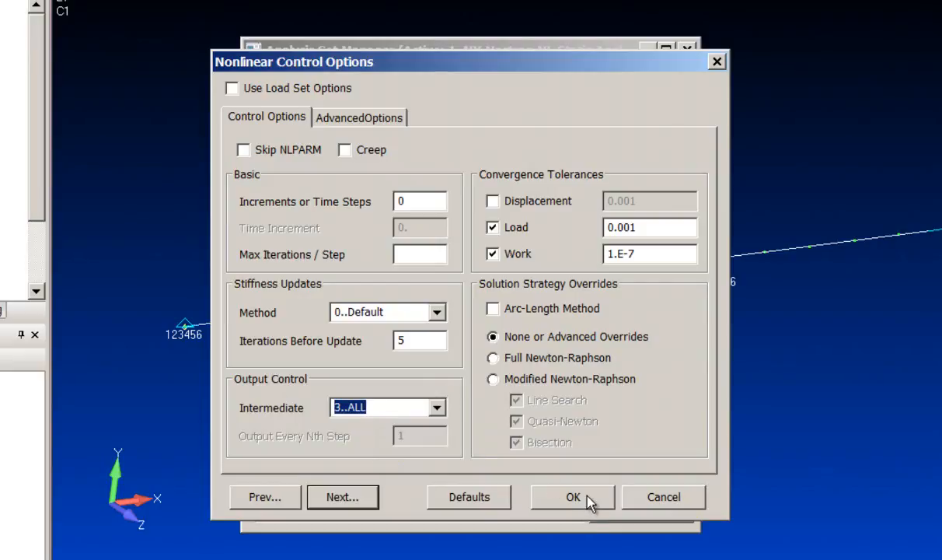
pyautogui.click(572, 498)
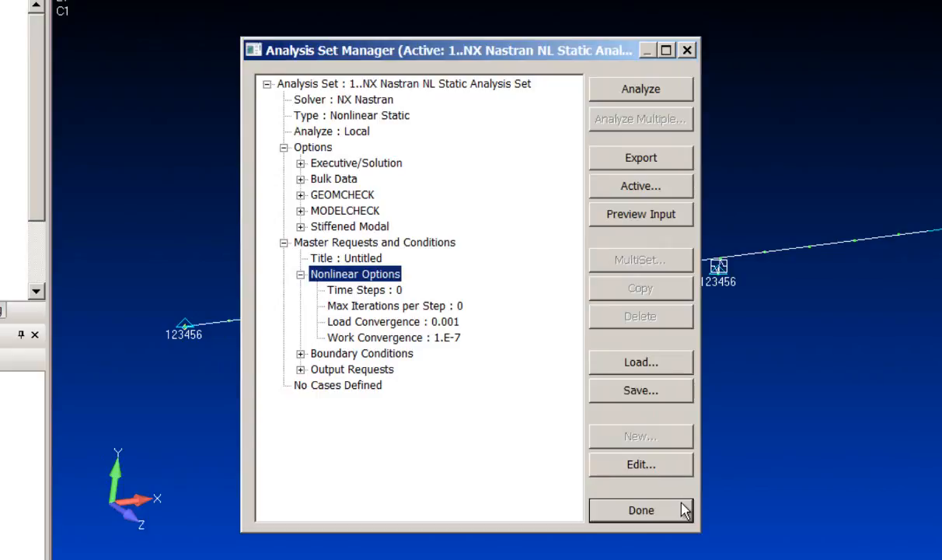
pyautogui.moveTo(667, 516)
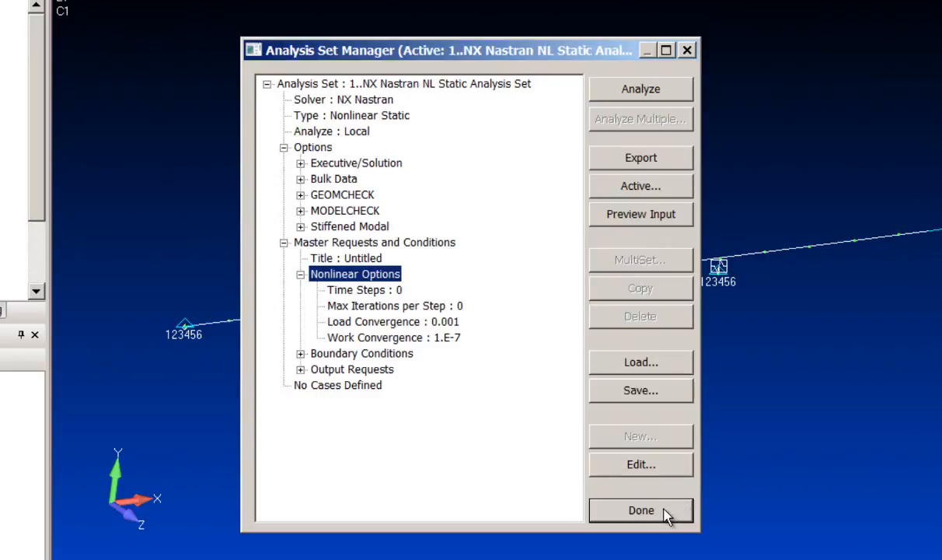
pyautogui.click(640, 510)
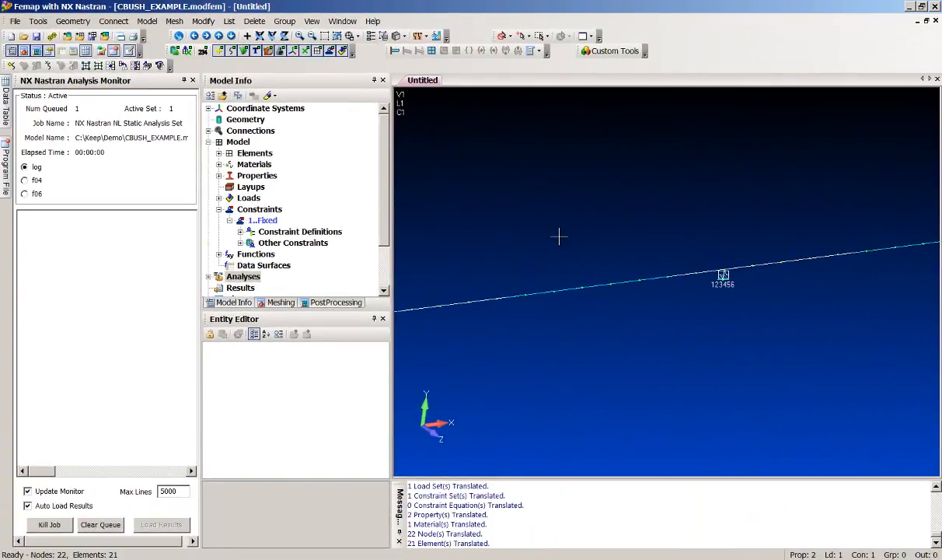
pyautogui.moveTo(560, 243)
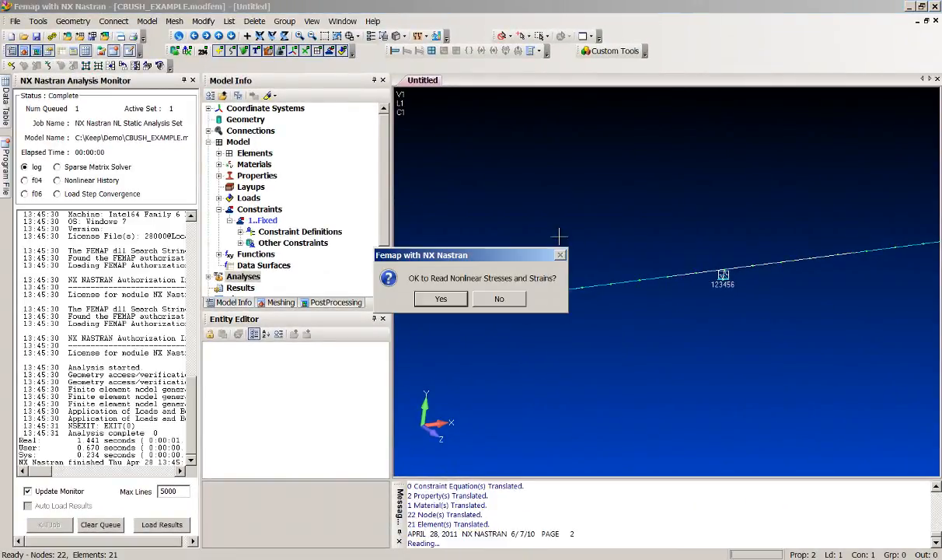
# - Confirm reading nonlinear stresses and strains as the NX Nastran job results load
pyautogui.click(441, 298)
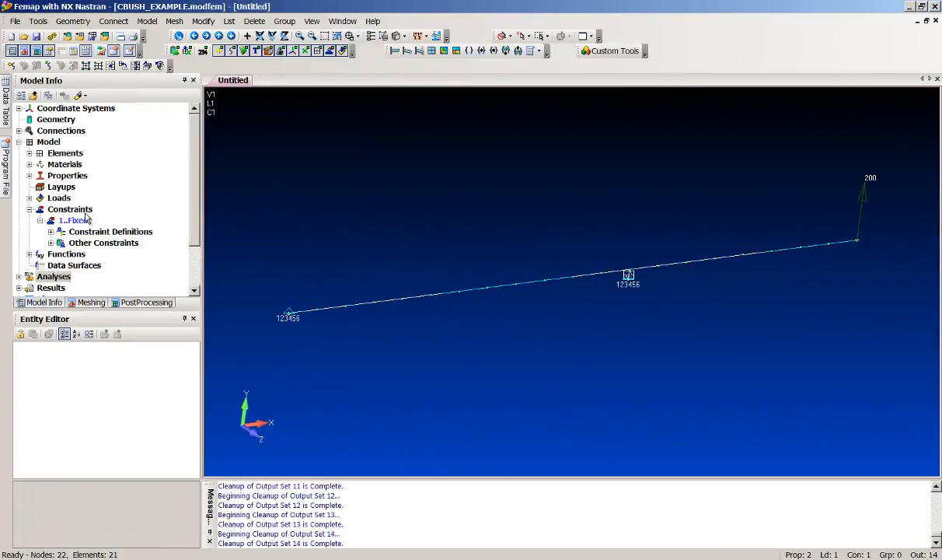
# - Set deformed-shape display options and Multi-Set Animate the beam over all 14 output sets
pyautogui.scroll(-3)
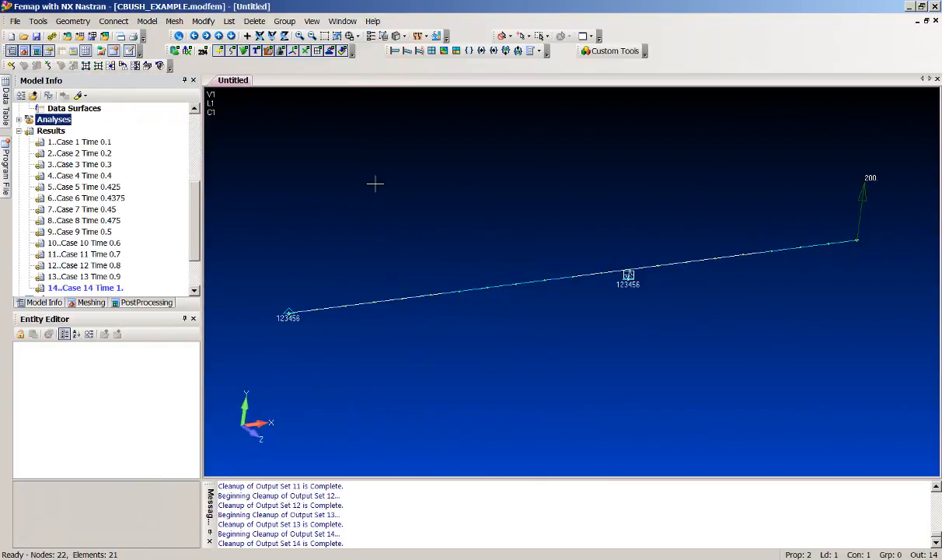
pyautogui.click(533, 50)
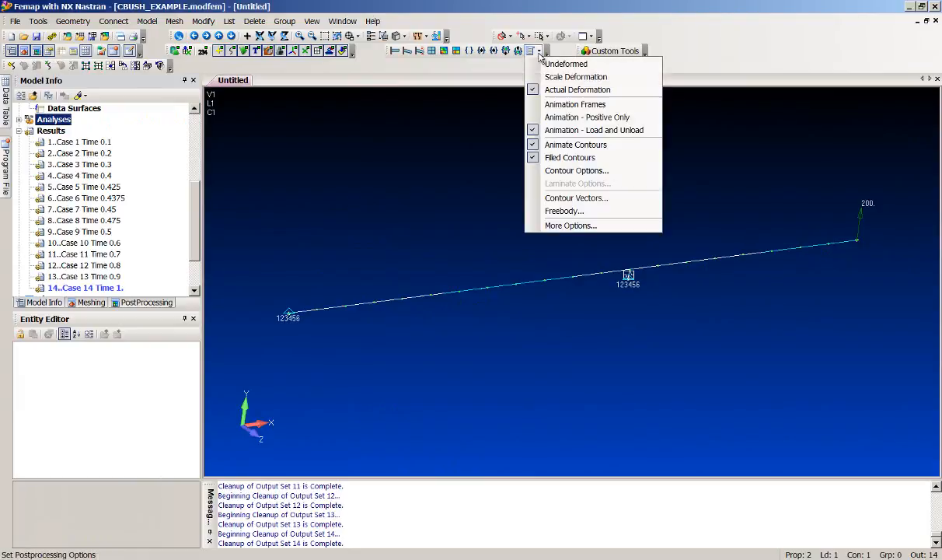
pyautogui.click(566, 62)
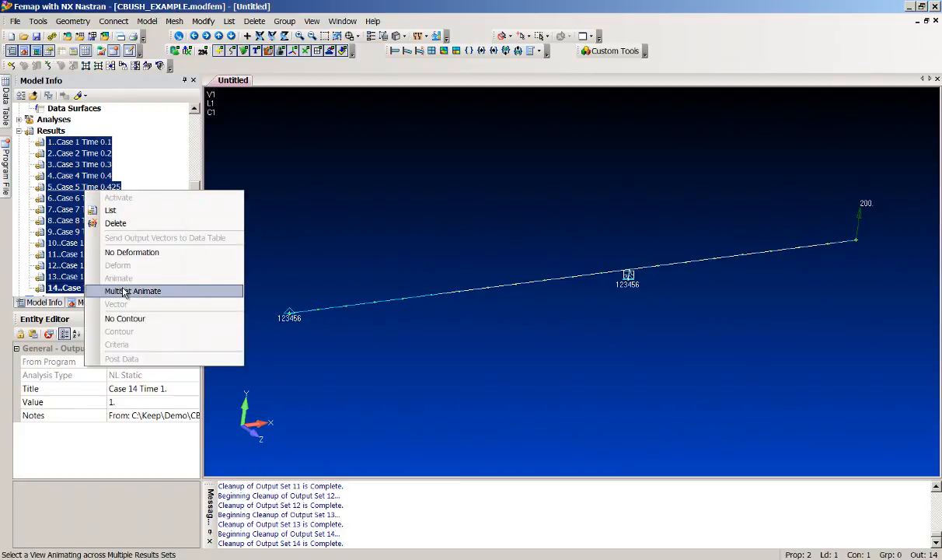
pyautogui.click(133, 290)
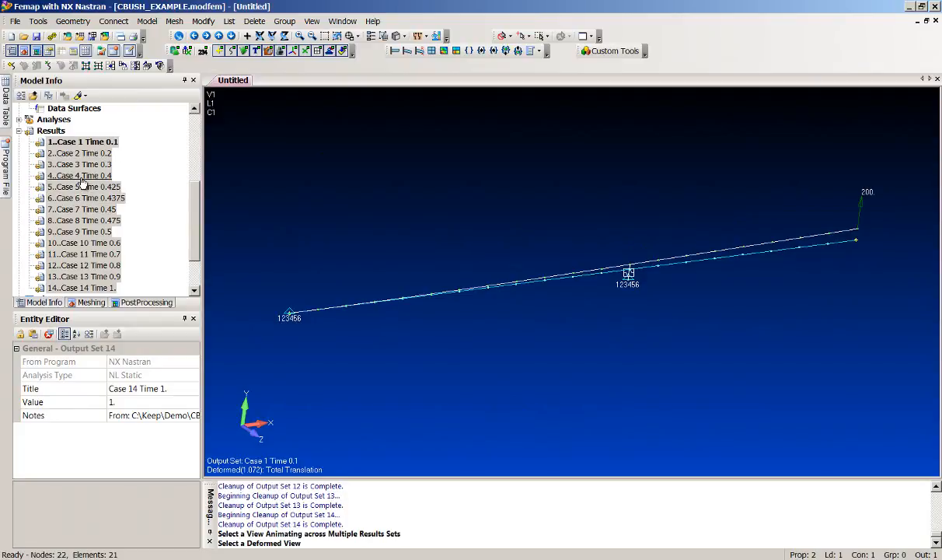
# - Activate output sets 1, 4, 5, 7, 8, 10, 12 and 14 in turn, ending on Case 14 Time 1
pyautogui.click(82, 142)
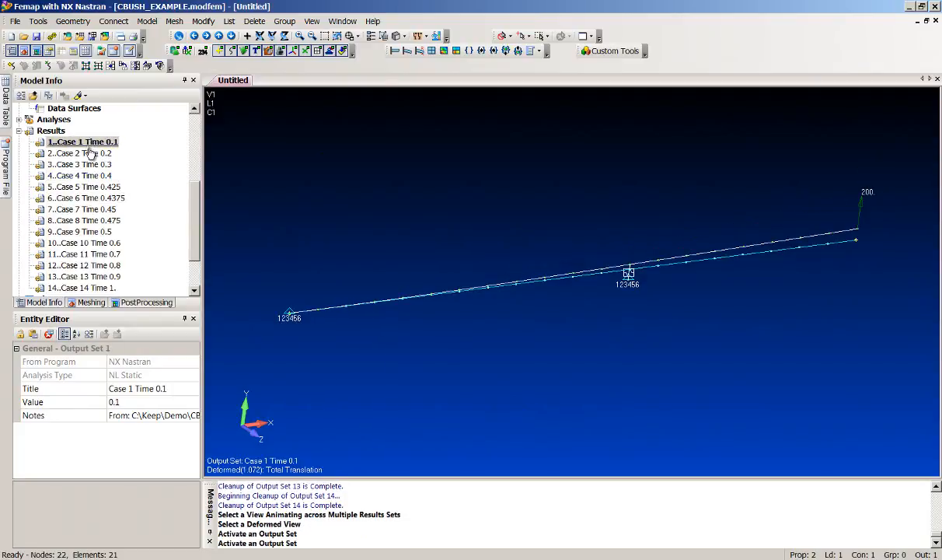
pyautogui.click(81, 175)
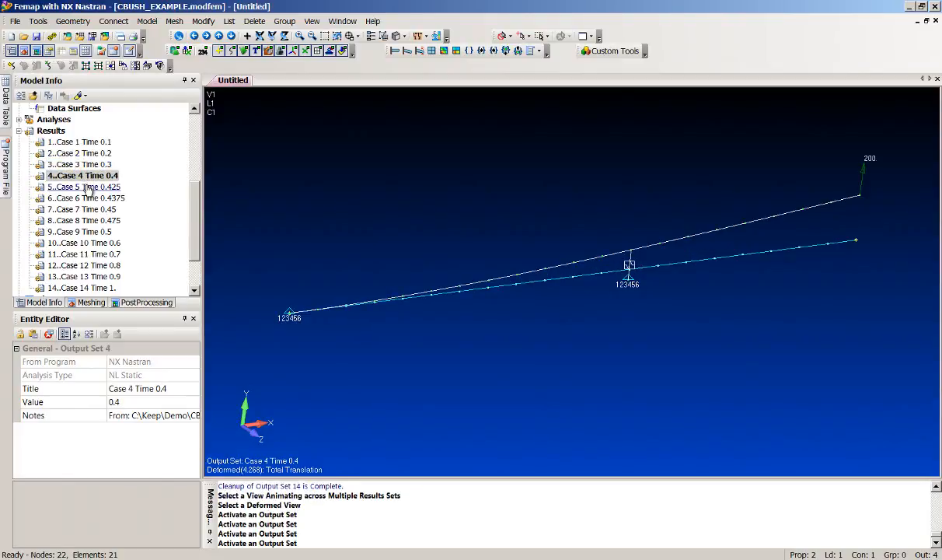
pyautogui.click(84, 186)
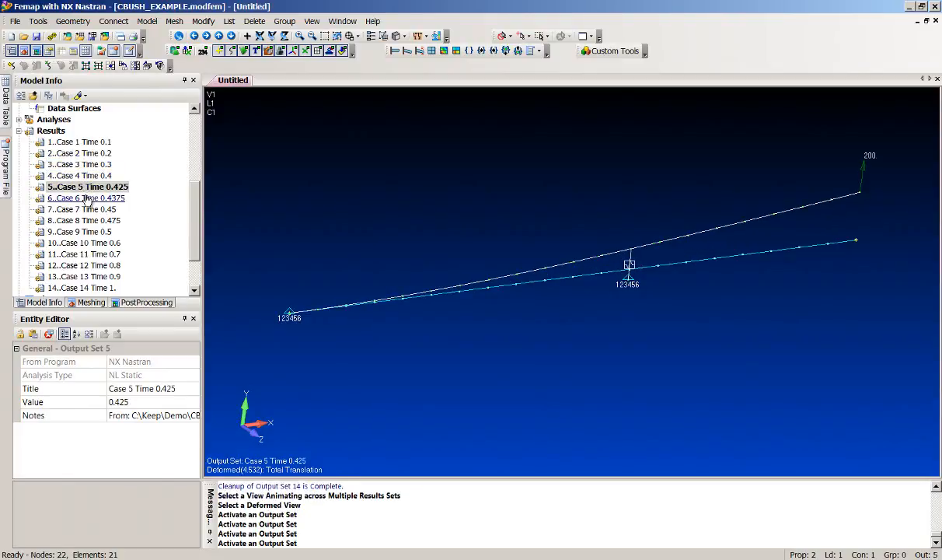
pyautogui.click(81, 208)
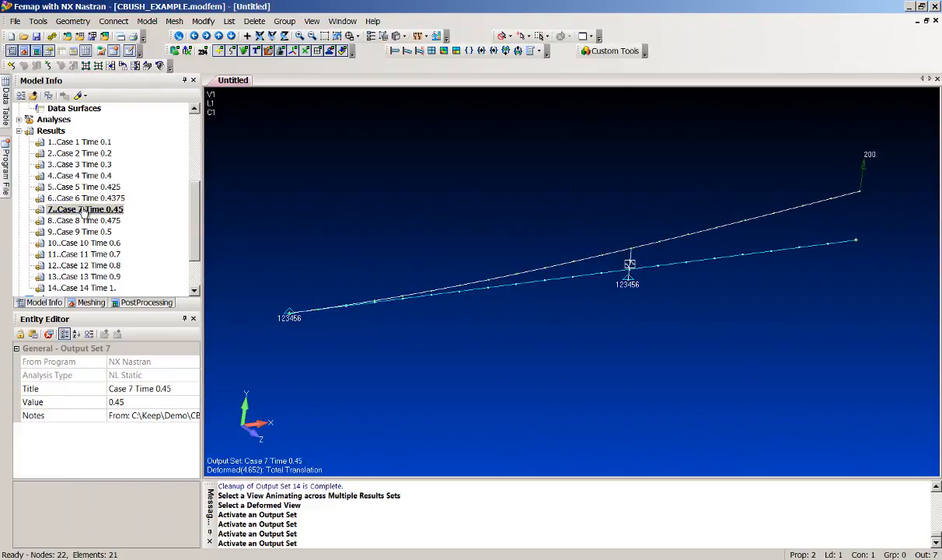
pyautogui.click(78, 220)
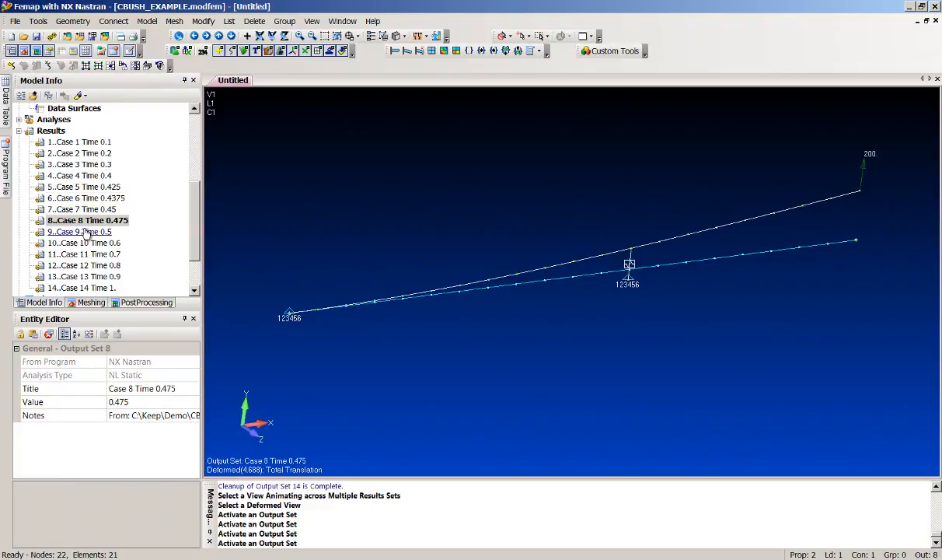
pyautogui.click(87, 243)
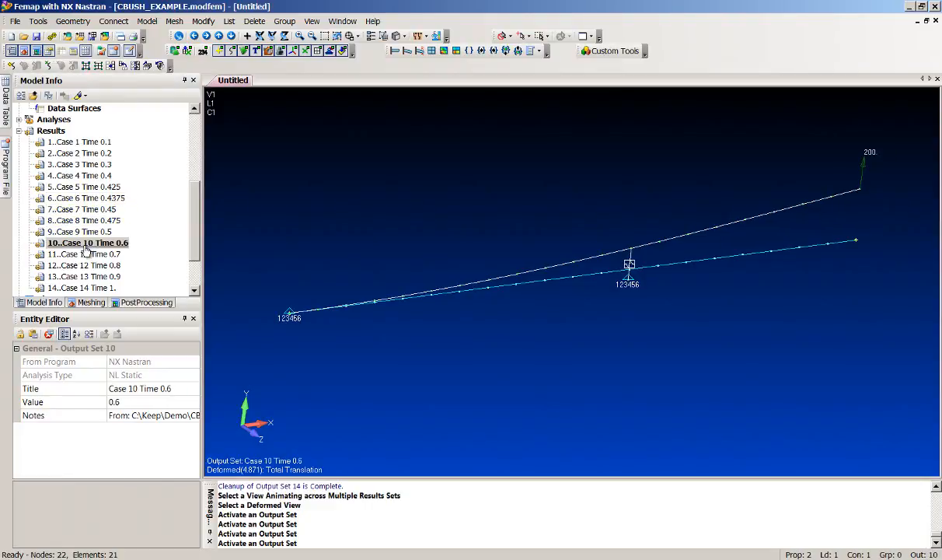
pyautogui.click(88, 264)
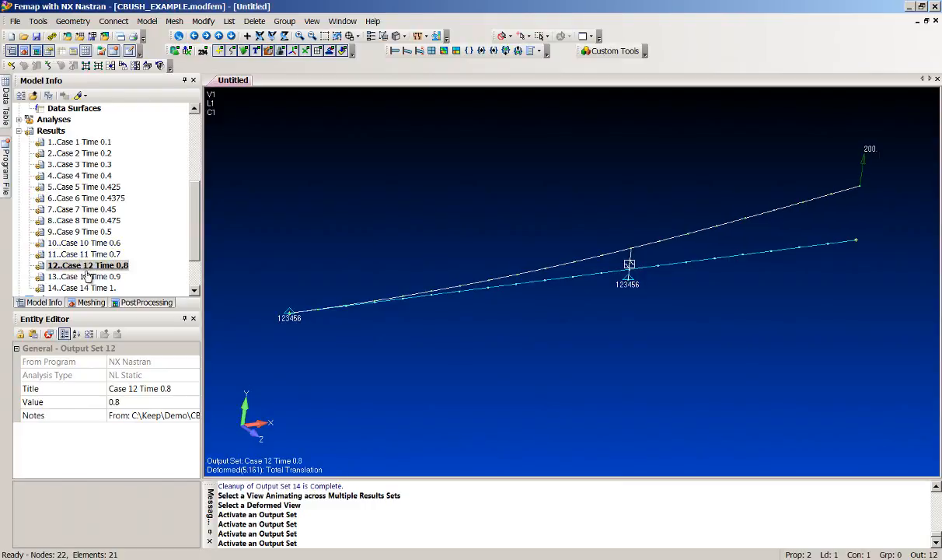
pyautogui.click(84, 287)
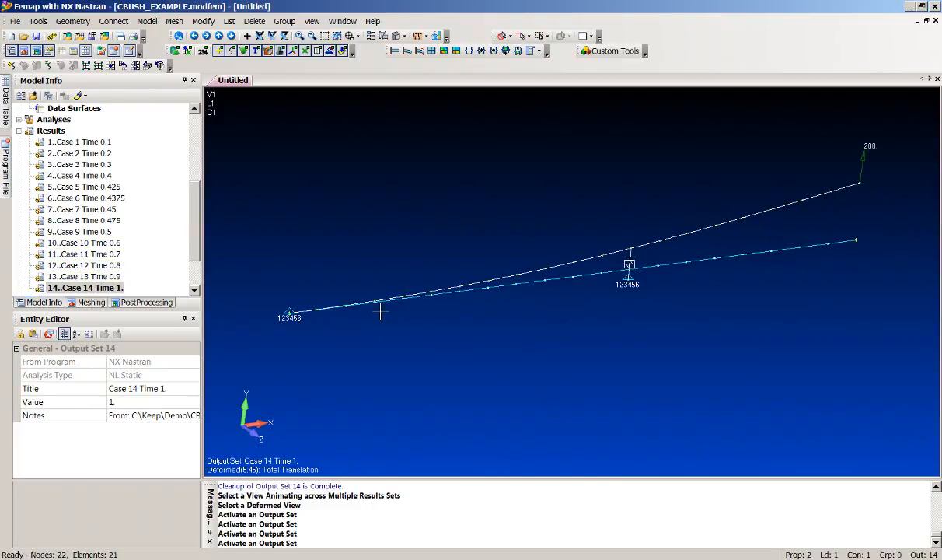